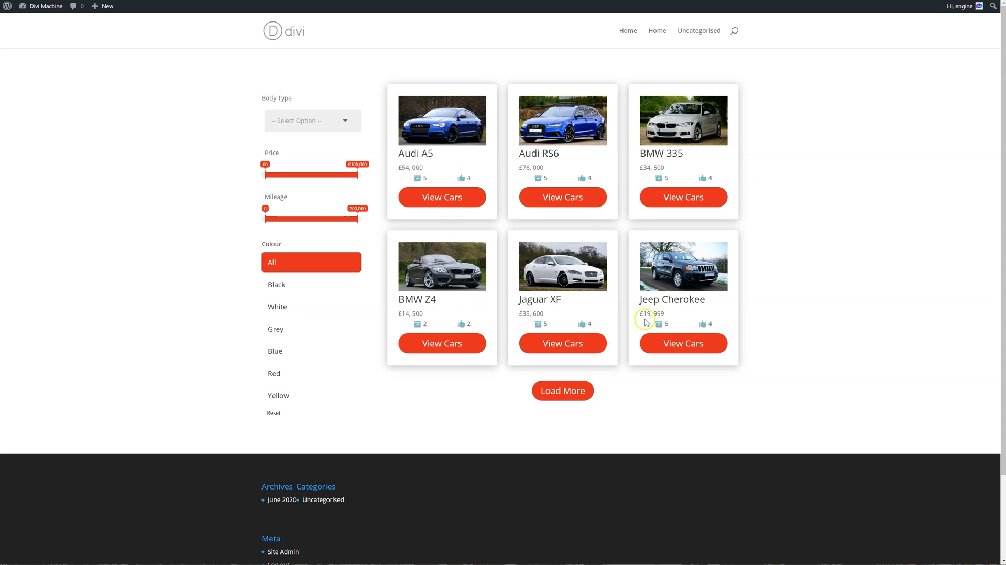
pyautogui.moveTo(423, 142)
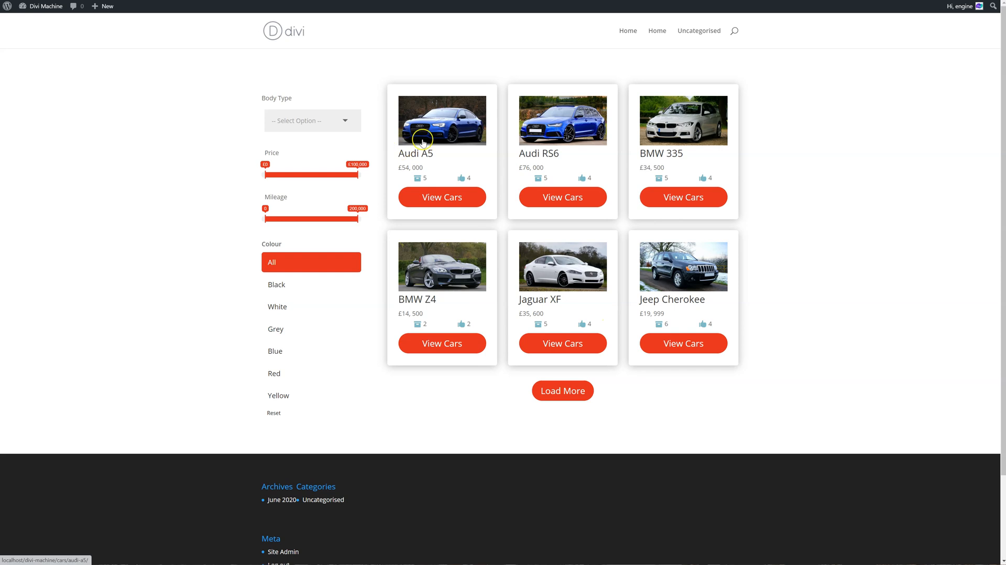
# Step: Load more cars, then filter the grid to white cars and then grey cars
pyautogui.click(562, 390)
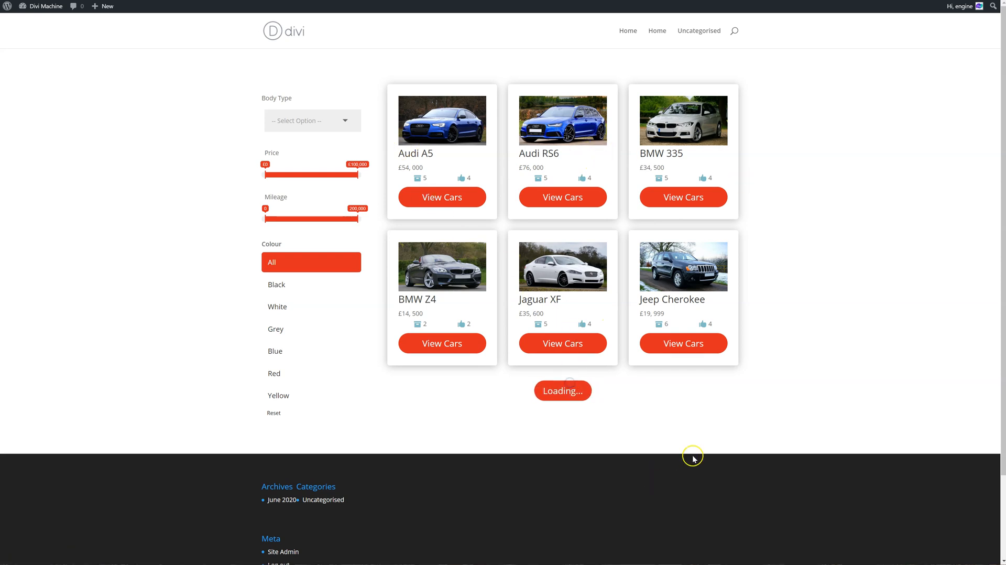
pyautogui.click(312, 284)
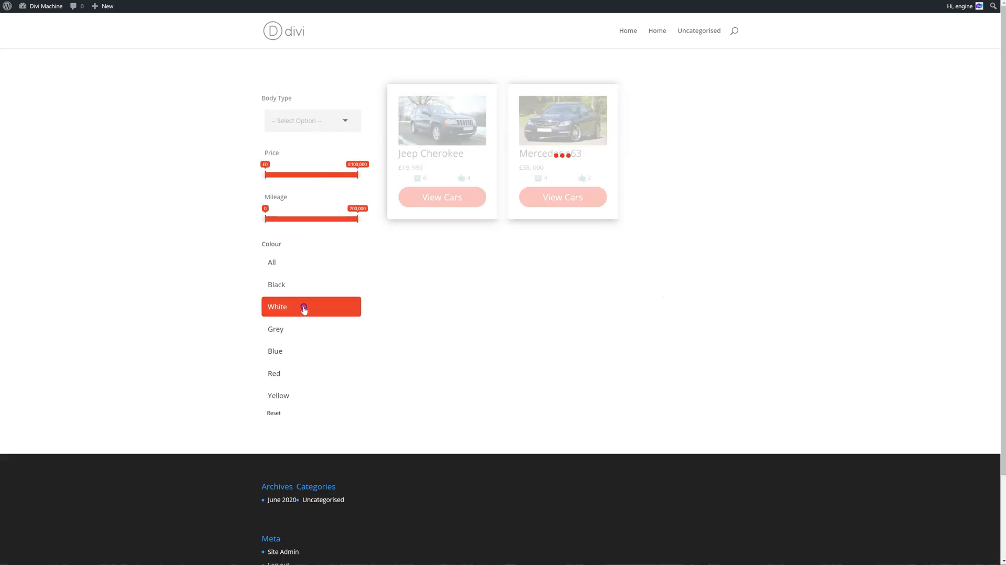
pyautogui.click(311, 306)
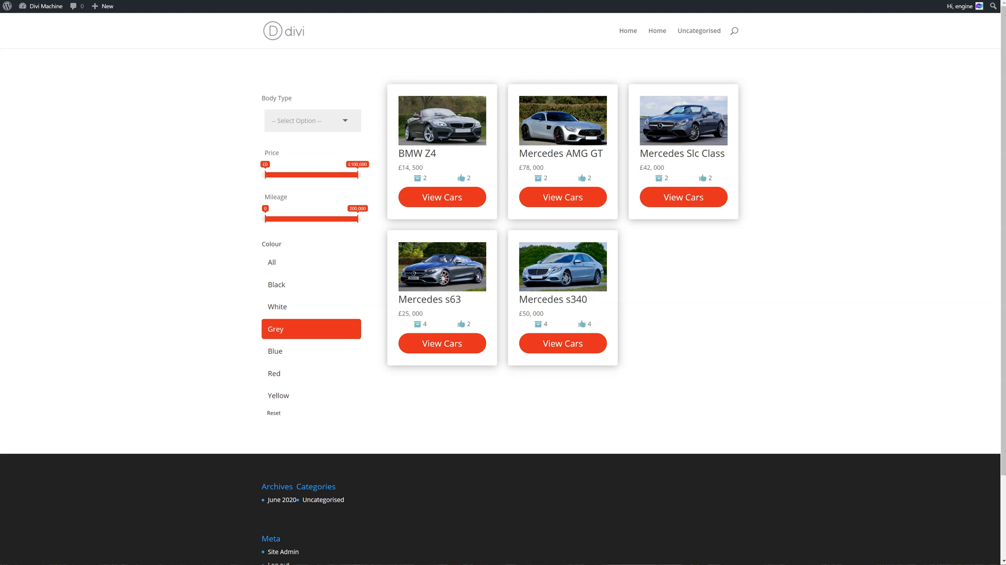
pyautogui.moveTo(660, 68)
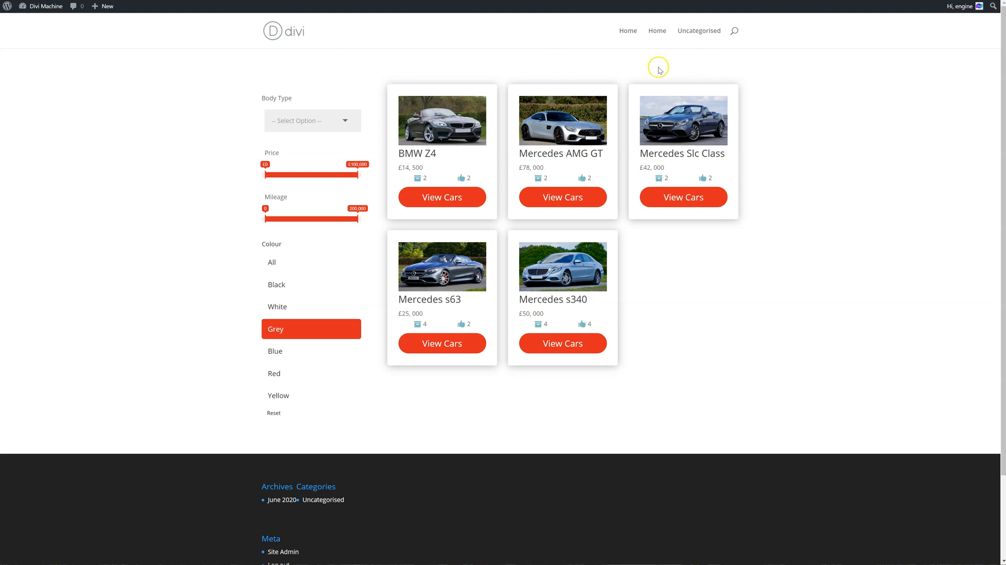
pyautogui.moveTo(706, 75)
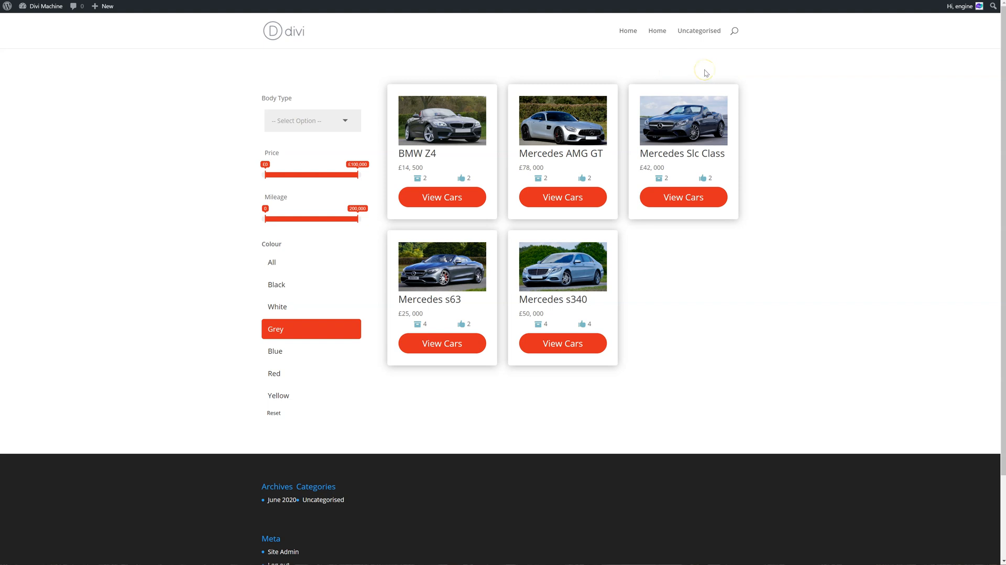
pyautogui.moveTo(744, 58)
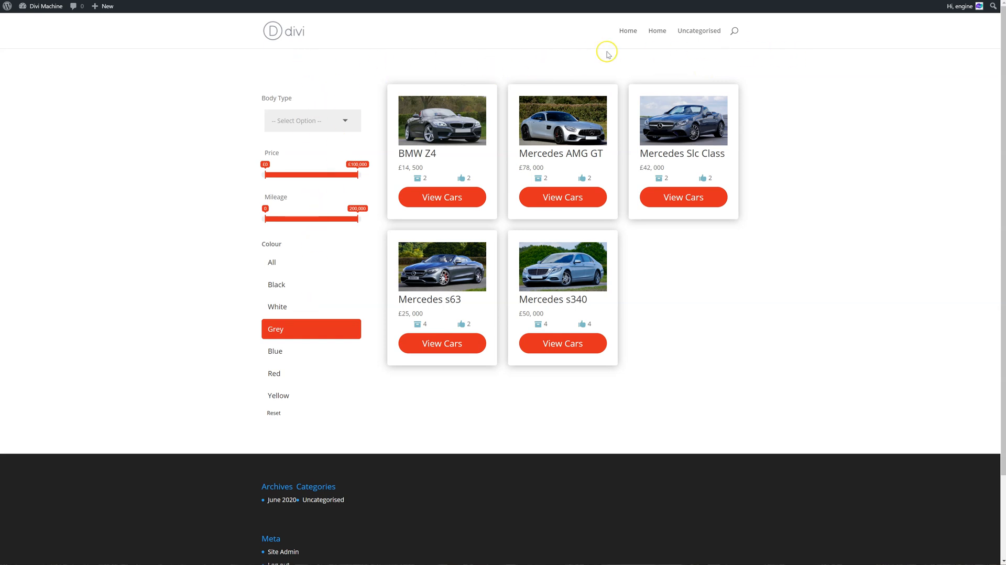
pyautogui.moveTo(660, 64)
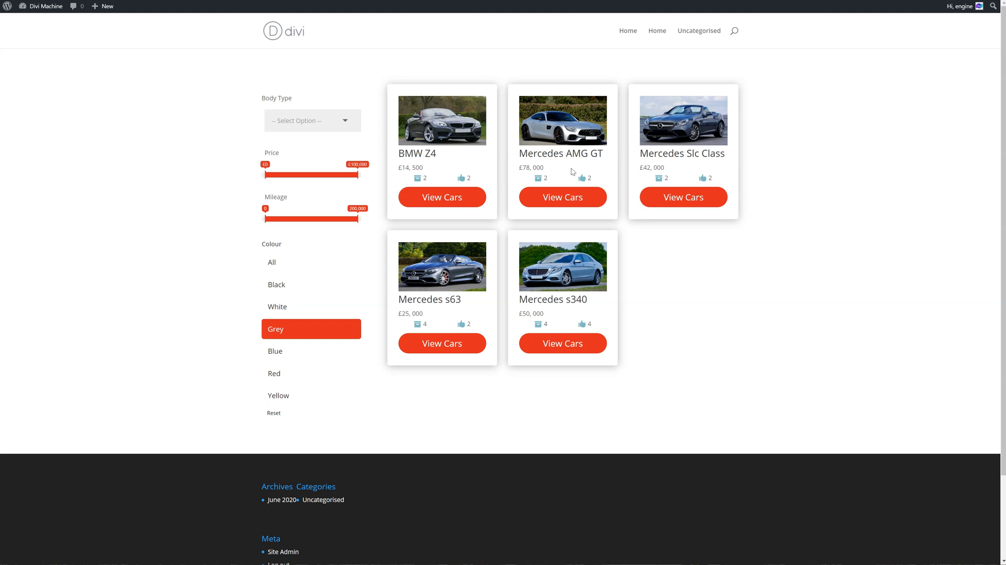
pyautogui.moveTo(858, 158)
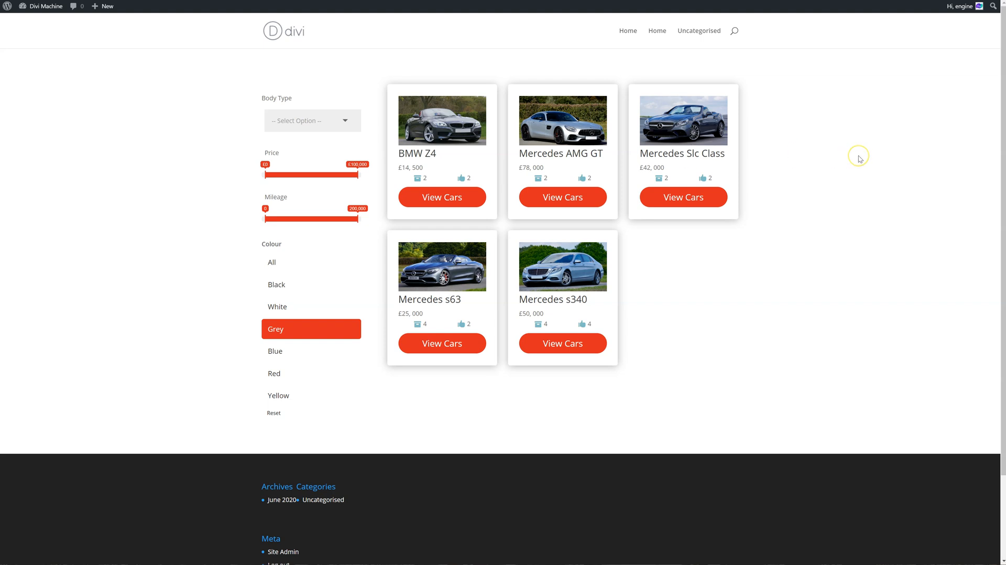
pyautogui.moveTo(859, 159)
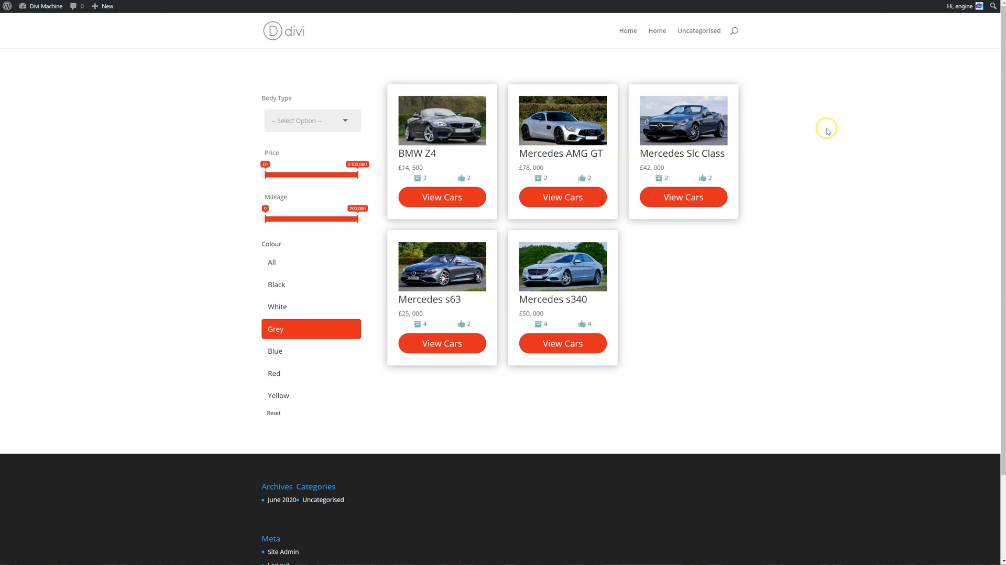
pyautogui.moveTo(784, 138)
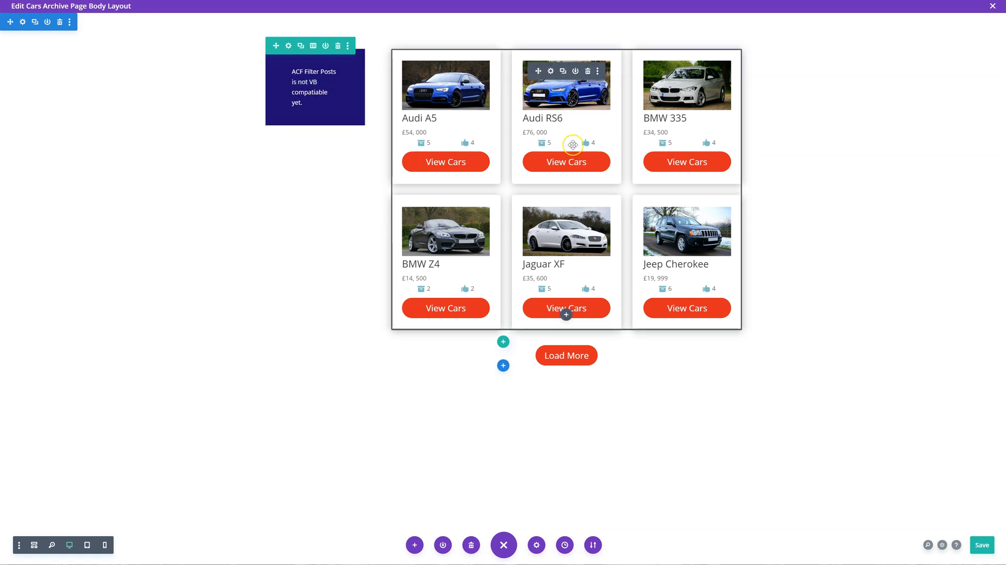
pyautogui.moveTo(566, 315)
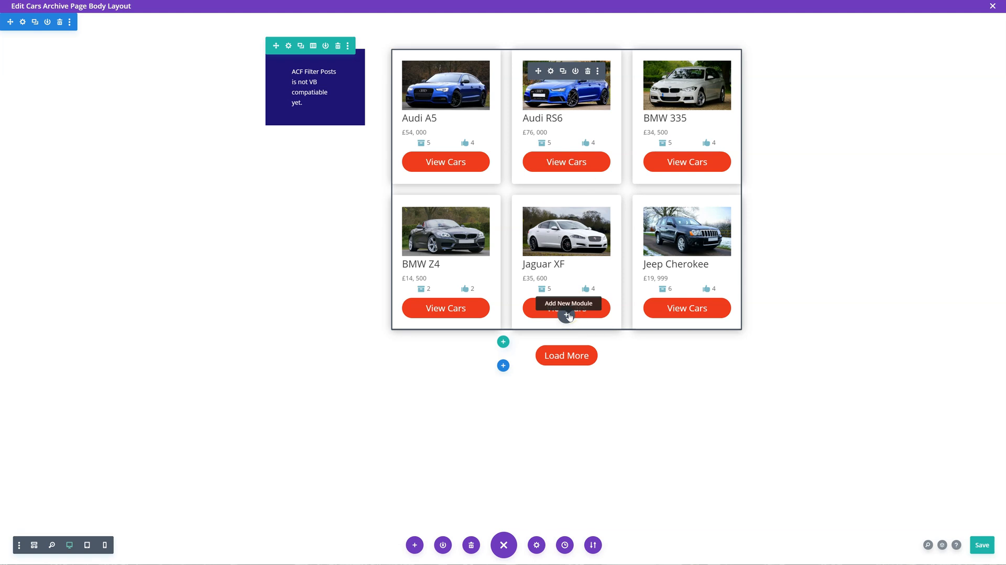
# Step: Insert the .Orderby - Divi Machine module above the car grid
pyautogui.click(566, 315)
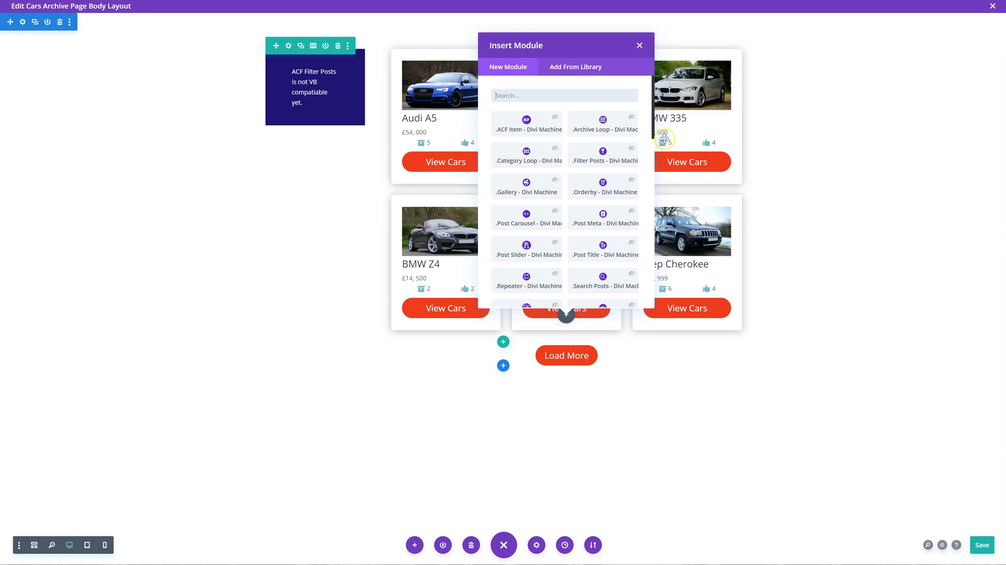
pyautogui.click(639, 45)
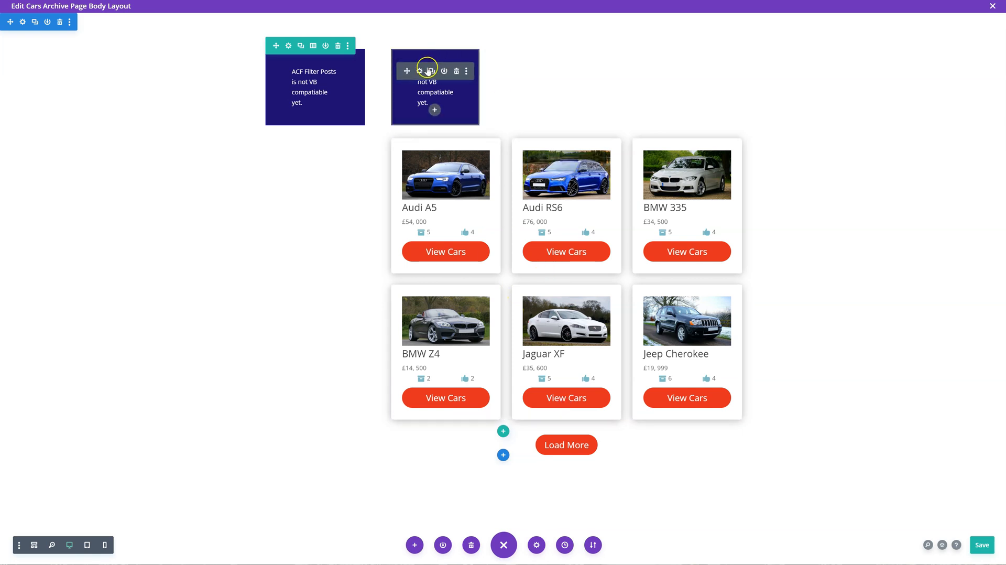
# Step: Set the Orderby module's location to Right and add a new orderby item
pyautogui.click(417, 71)
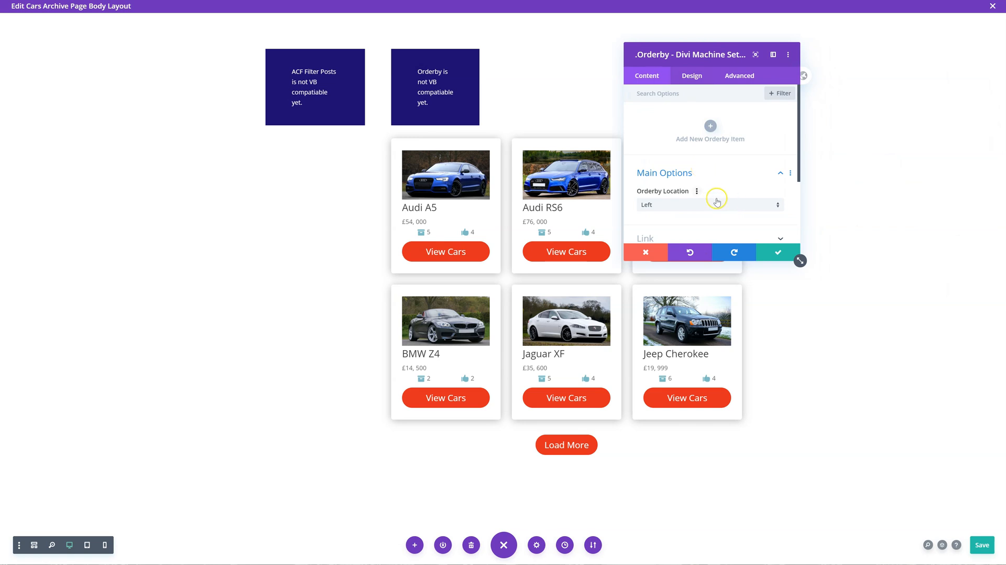
pyautogui.moveTo(678, 210)
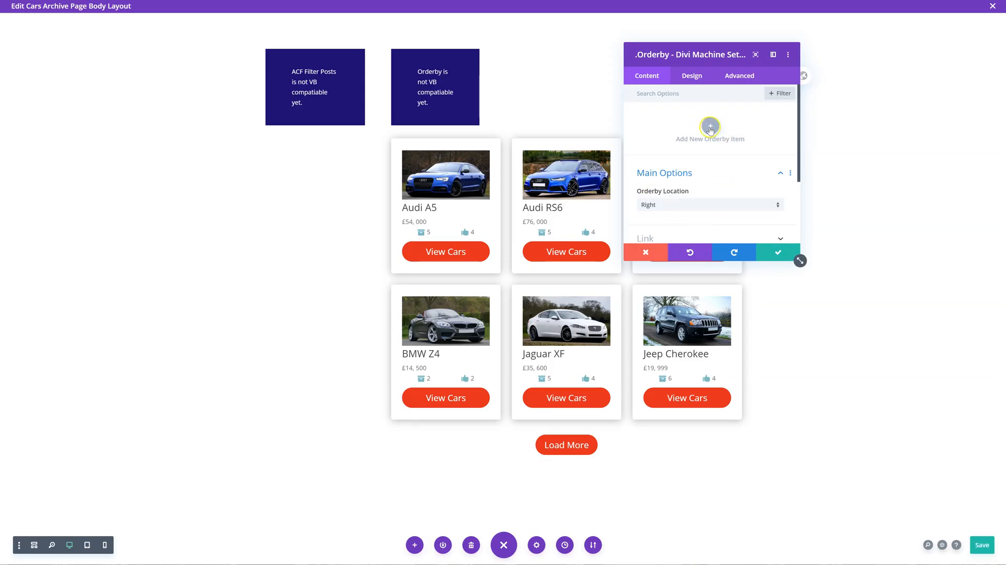
pyautogui.moveTo(730, 174)
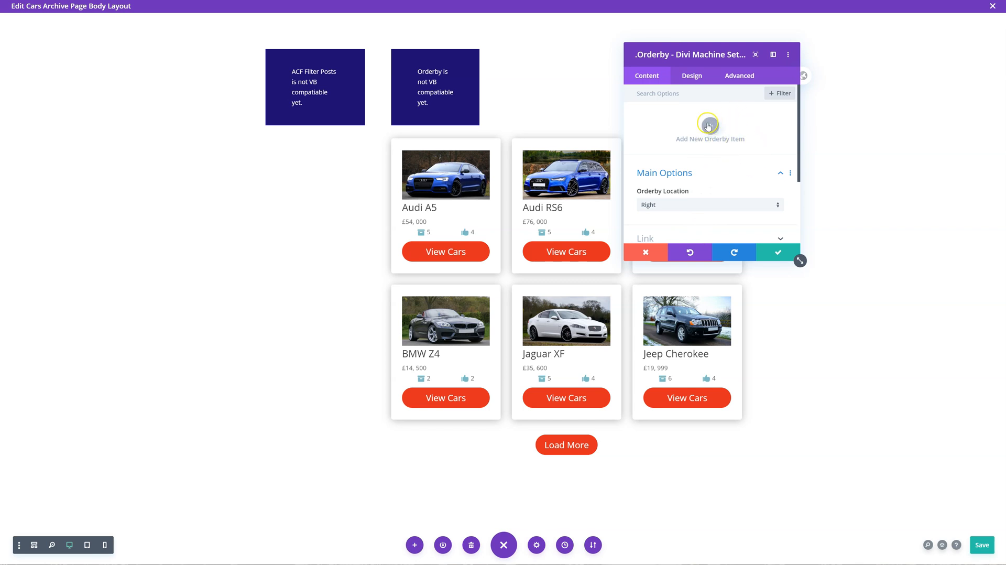
pyautogui.click(709, 129)
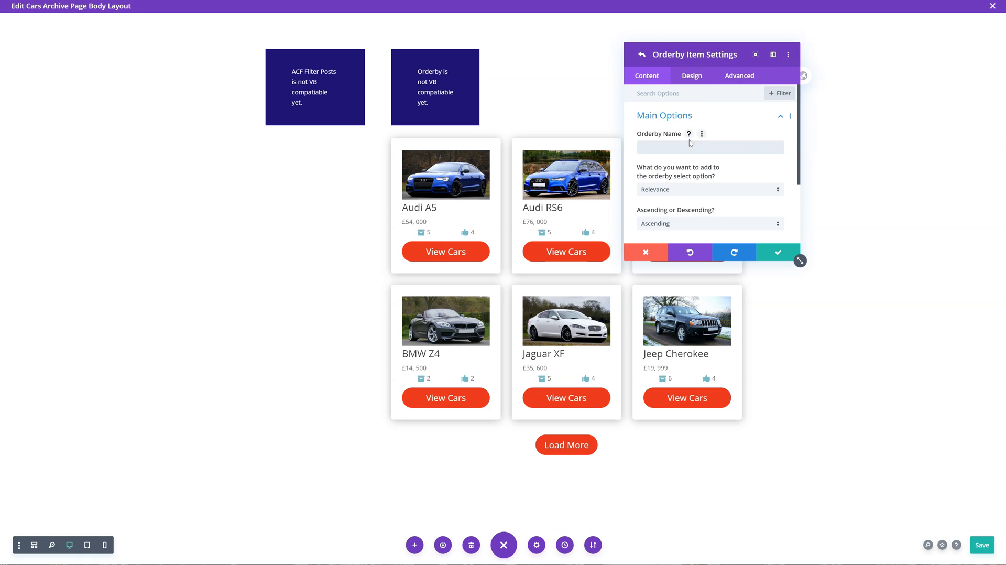
# Step: Name the item 'Price Low to High', sorting by ACF Price - Cars ascending
pyautogui.write('Price (')
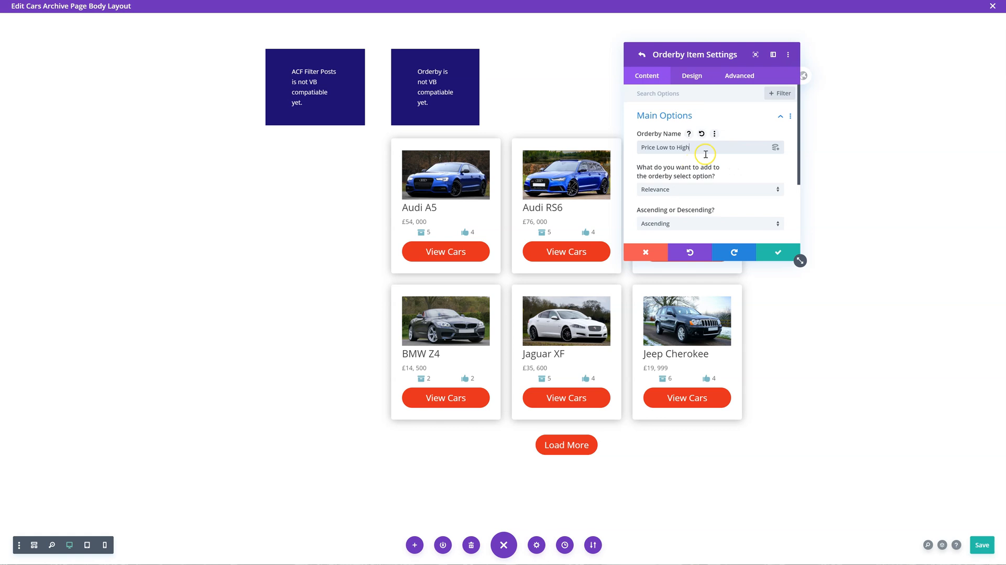
pyautogui.click(709, 190)
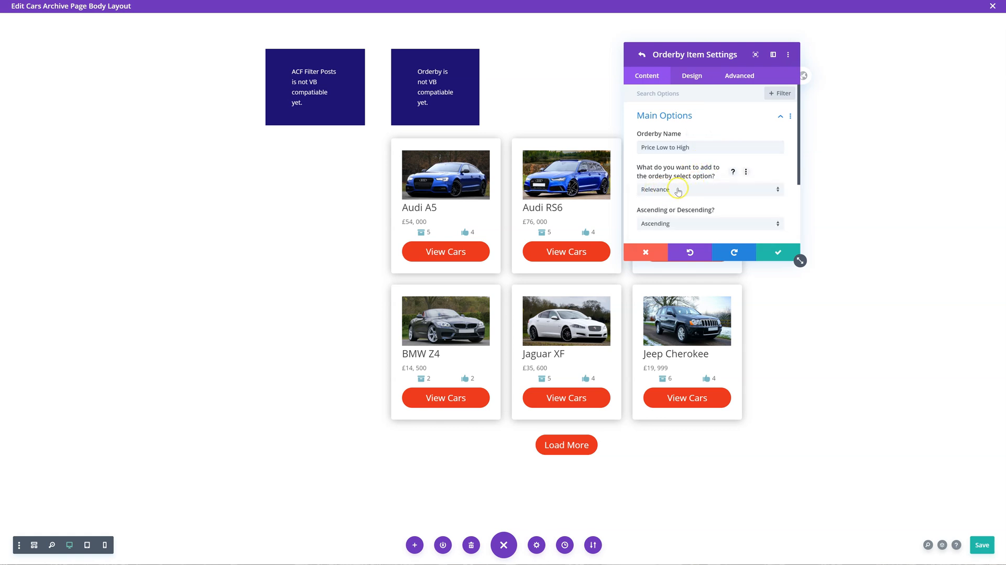
pyautogui.click(709, 189)
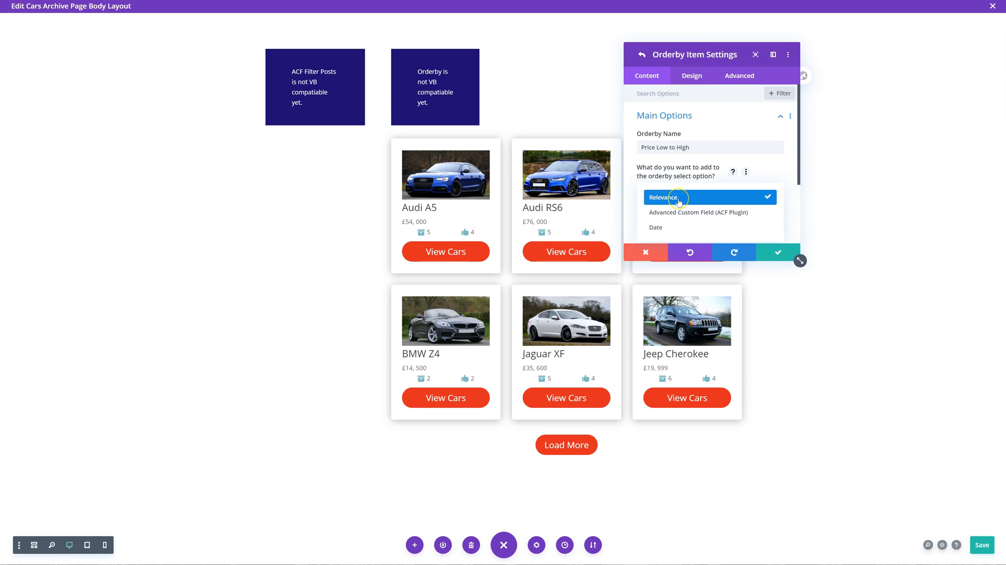
pyautogui.moveTo(678, 185)
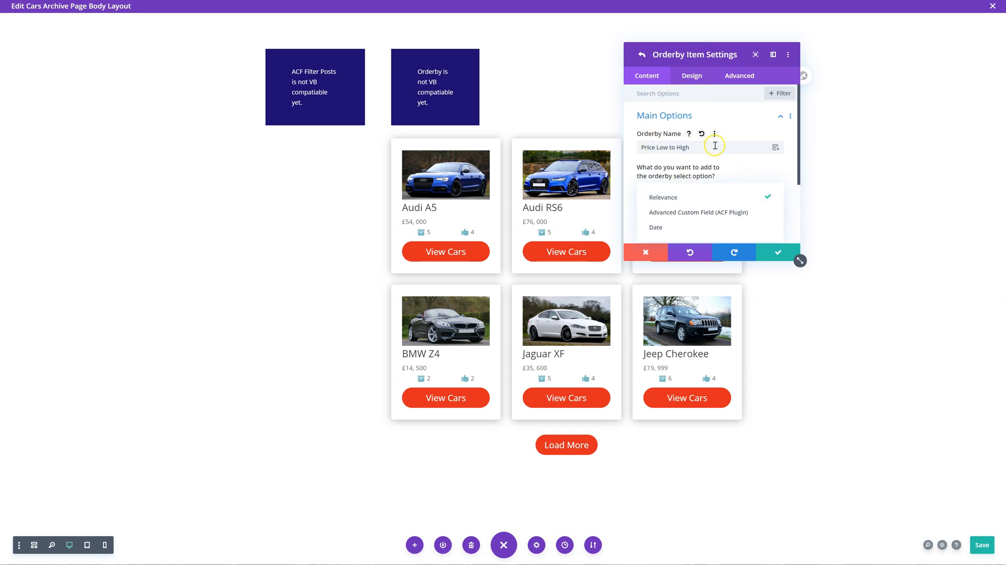
pyautogui.click(699, 211)
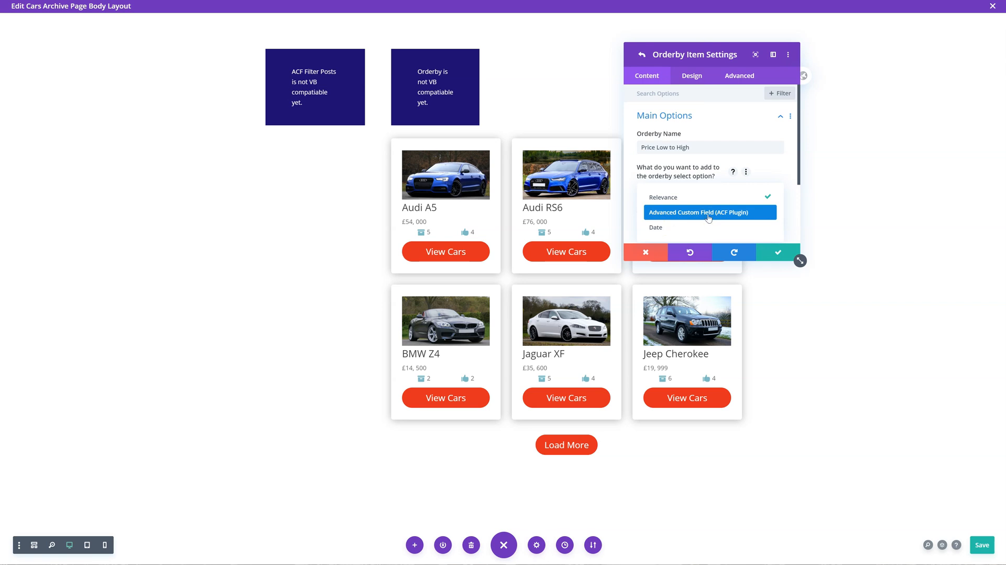
pyautogui.click(698, 211)
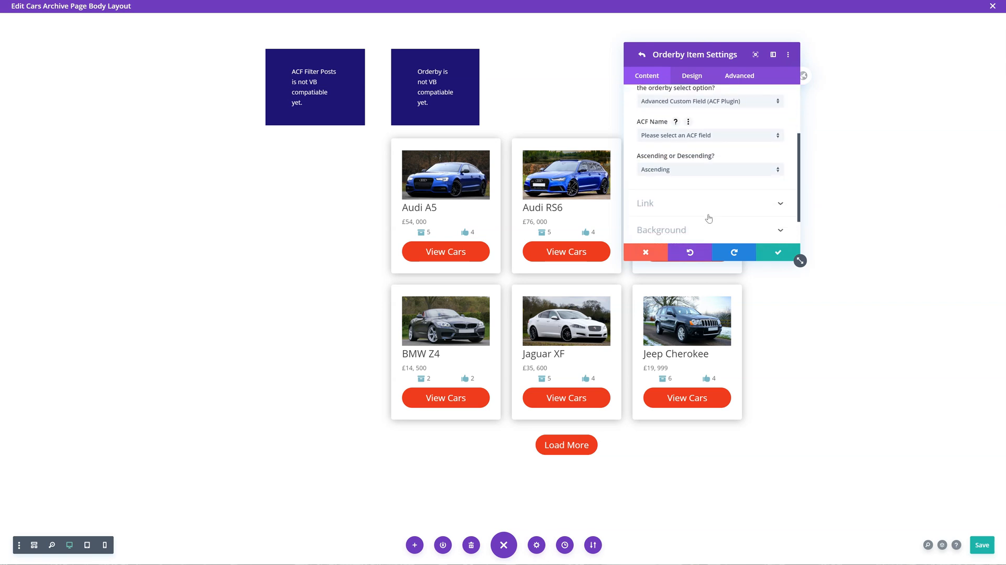
pyautogui.click(709, 134)
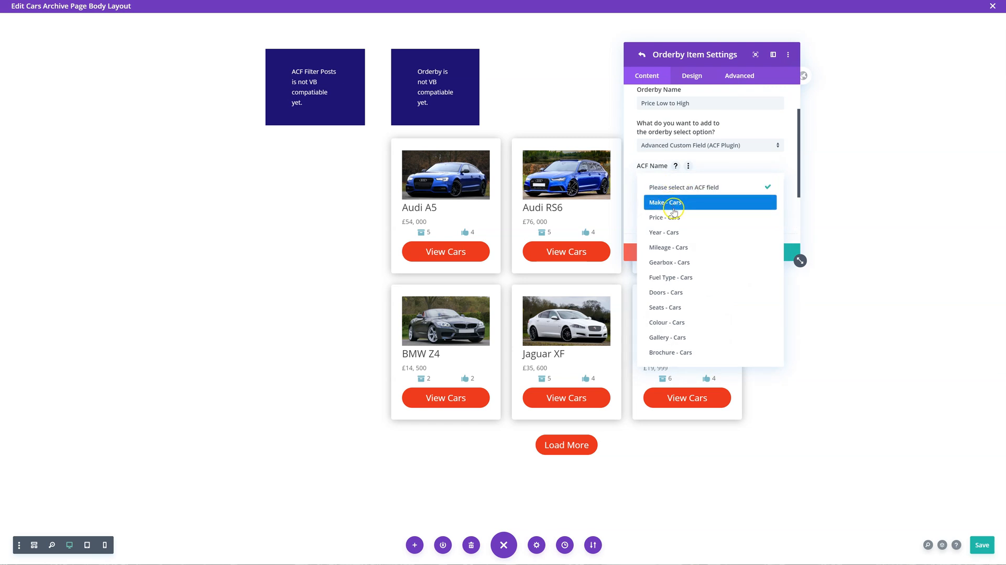
pyautogui.moveTo(674, 217)
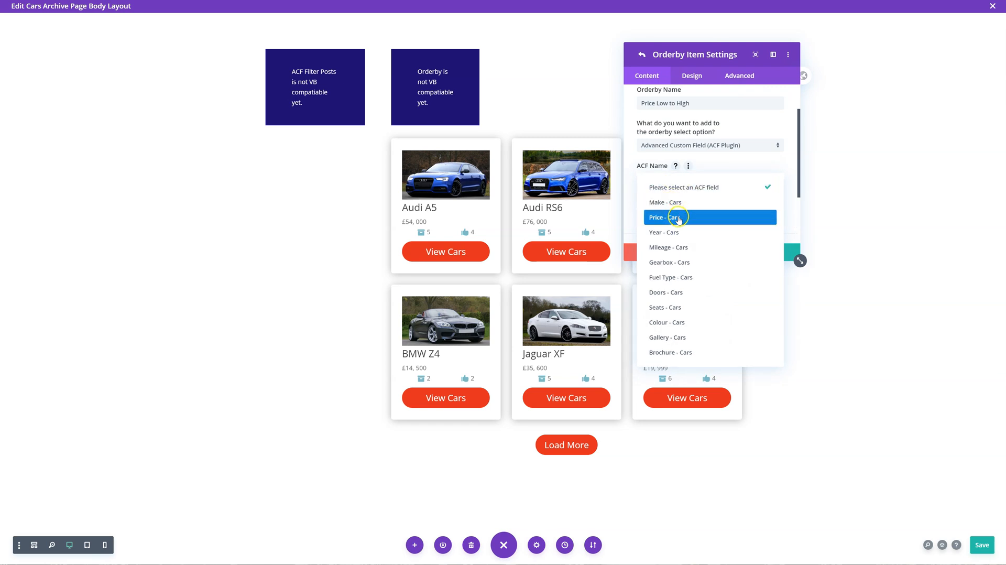
pyautogui.moveTo(665, 202)
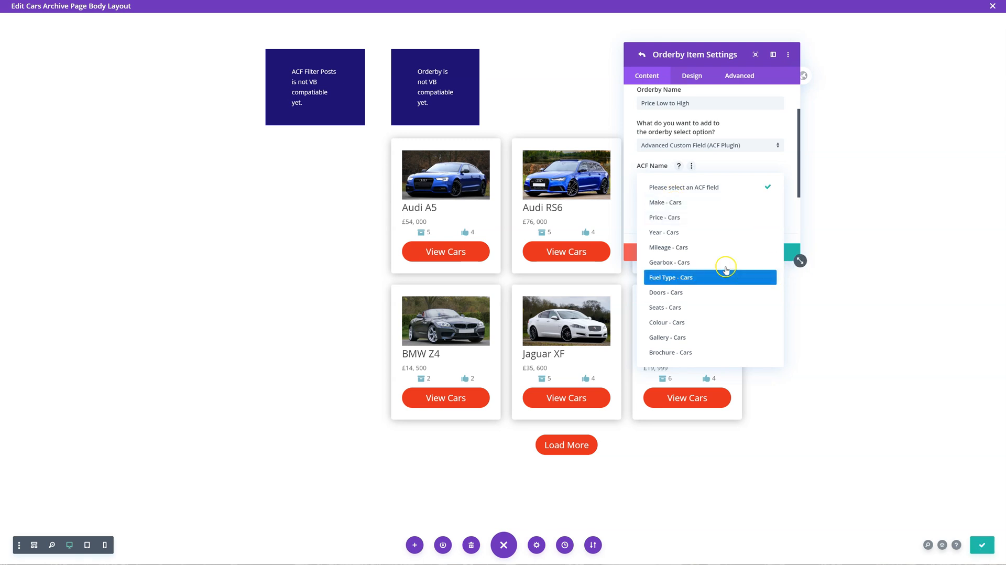
pyautogui.click(665, 217)
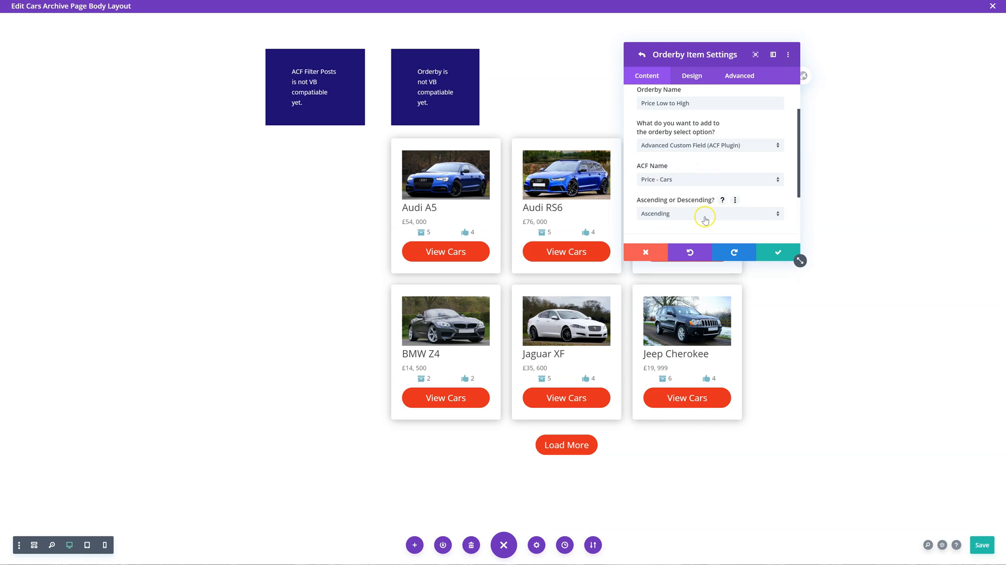
pyautogui.moveTo(682, 207)
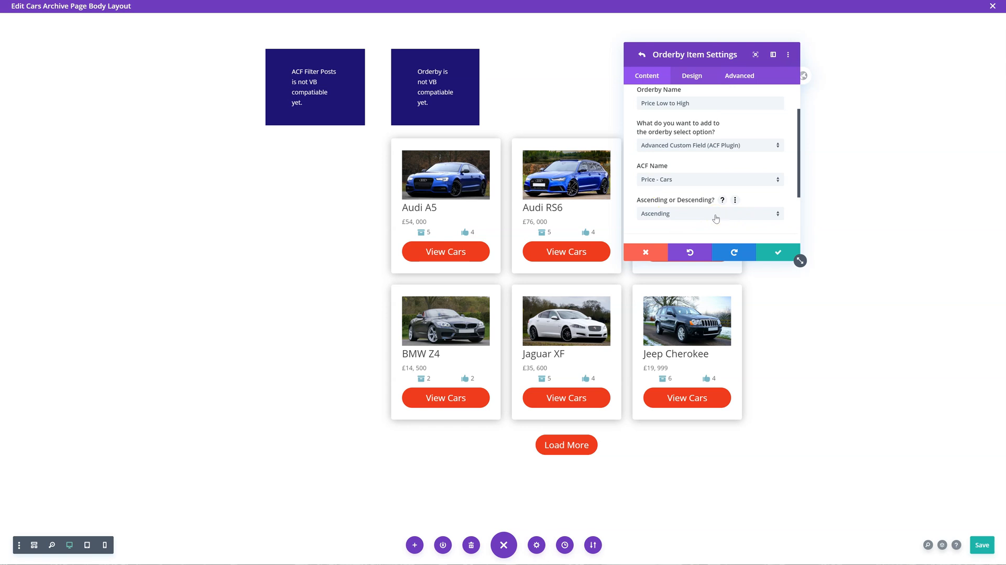
pyautogui.moveTo(776, 251)
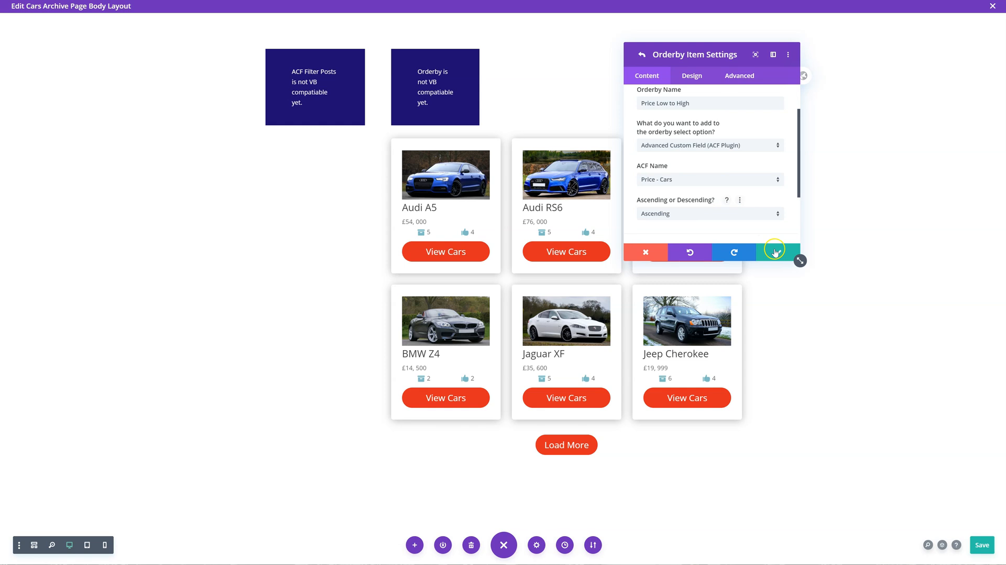
# Step: Save Price Low to High, duplicate it as 'Price High to Low' set to Descending
pyautogui.click(641, 54)
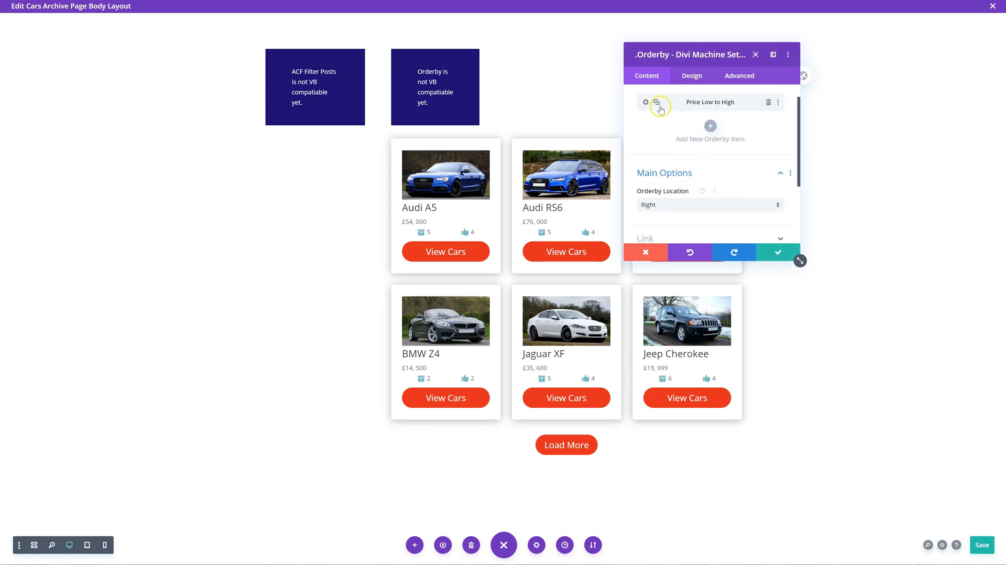
pyautogui.click(657, 103)
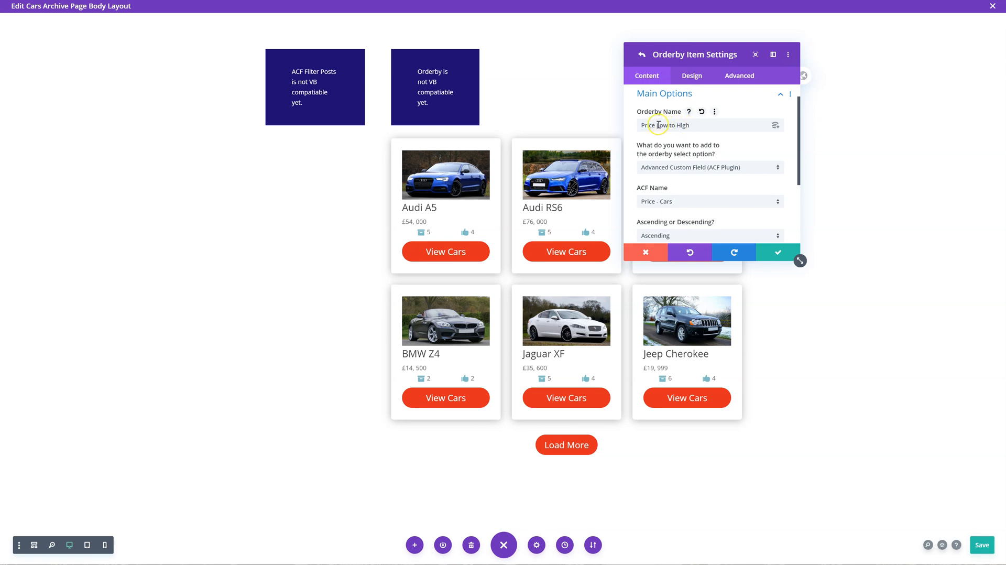
pyautogui.write('Price High')
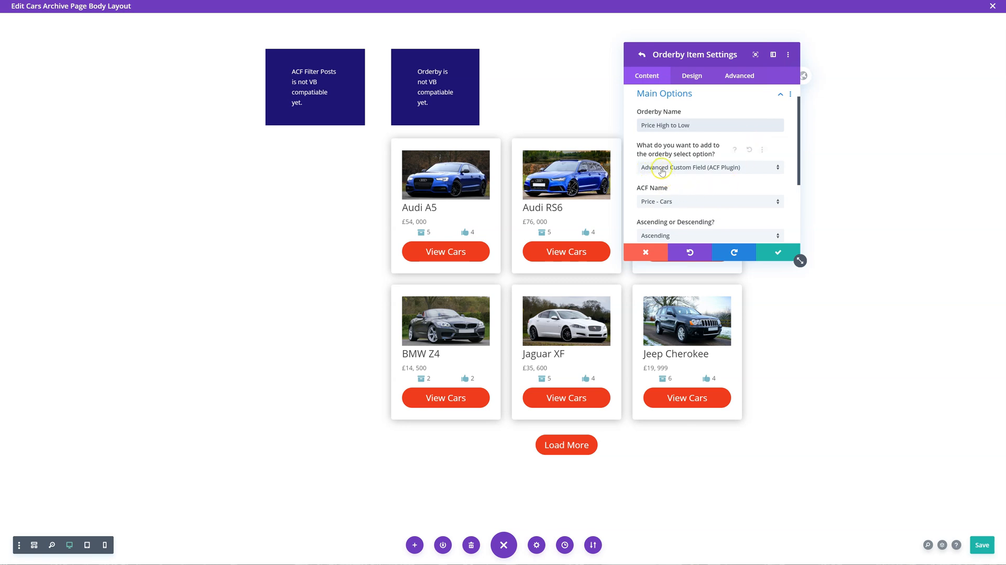
pyautogui.scroll(-3)
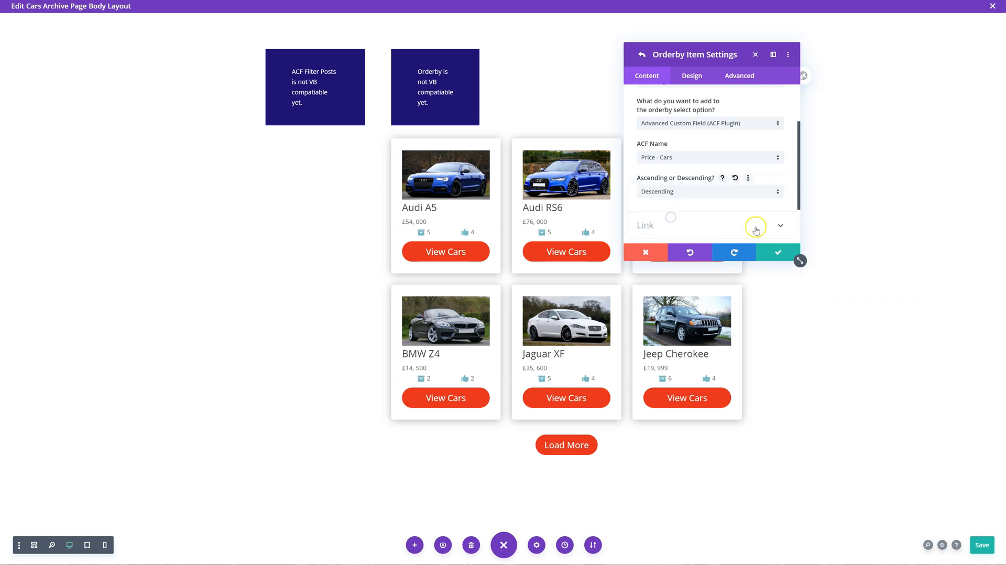
pyautogui.click(777, 251)
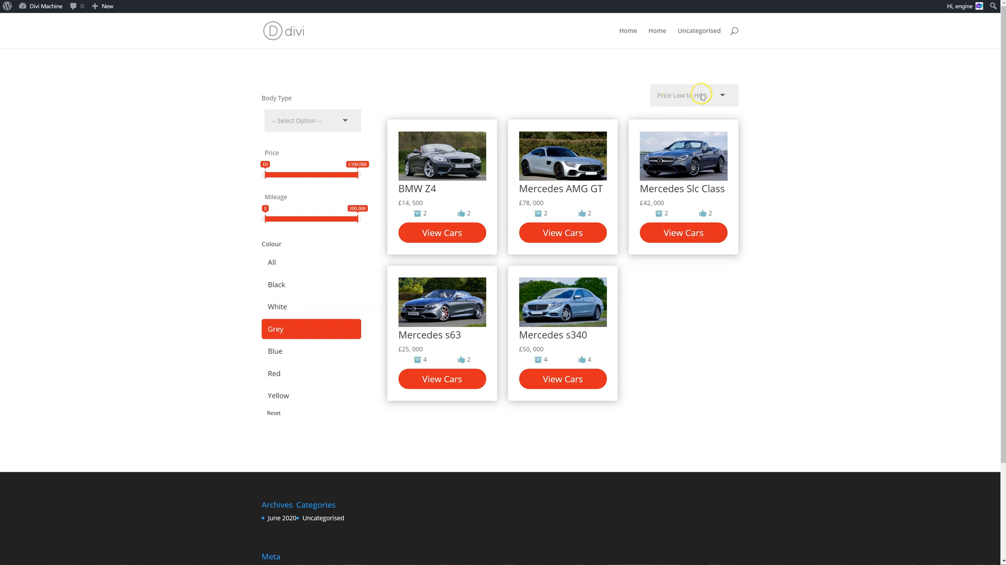
# Step: Sort grey cars by highest price, then clear the colour filter and load more
pyautogui.click(692, 94)
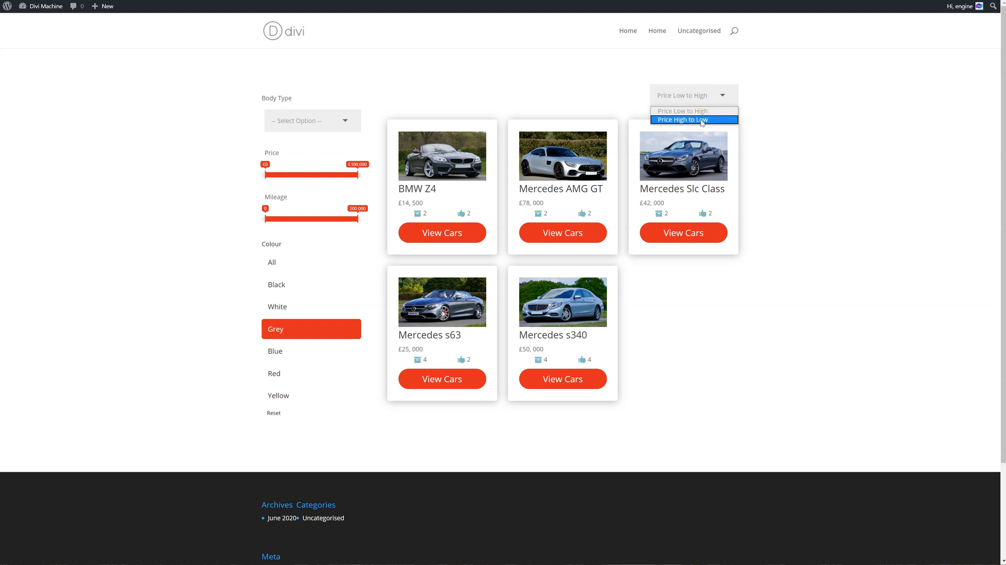
pyautogui.click(682, 120)
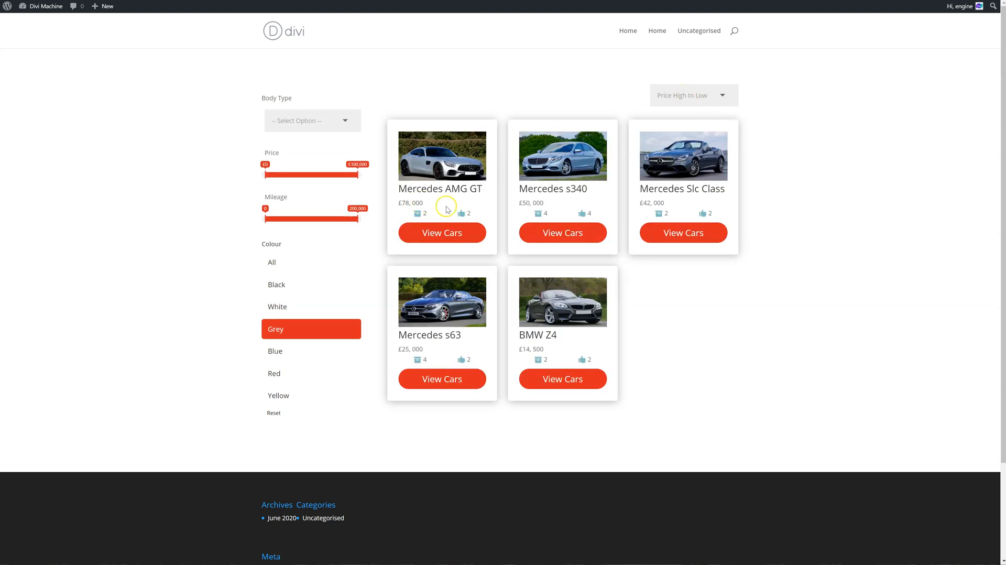
pyautogui.moveTo(661, 209)
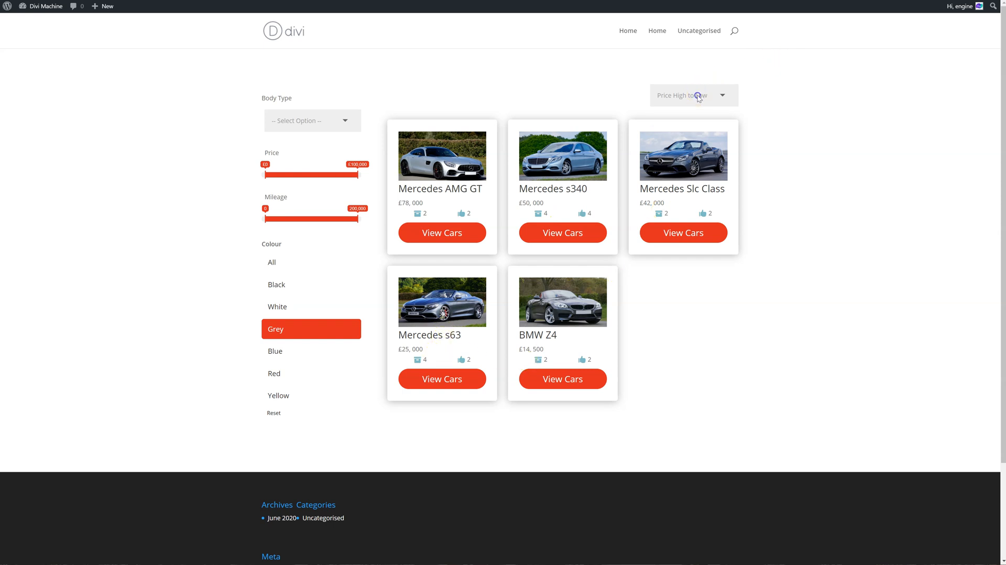
pyautogui.click(693, 94)
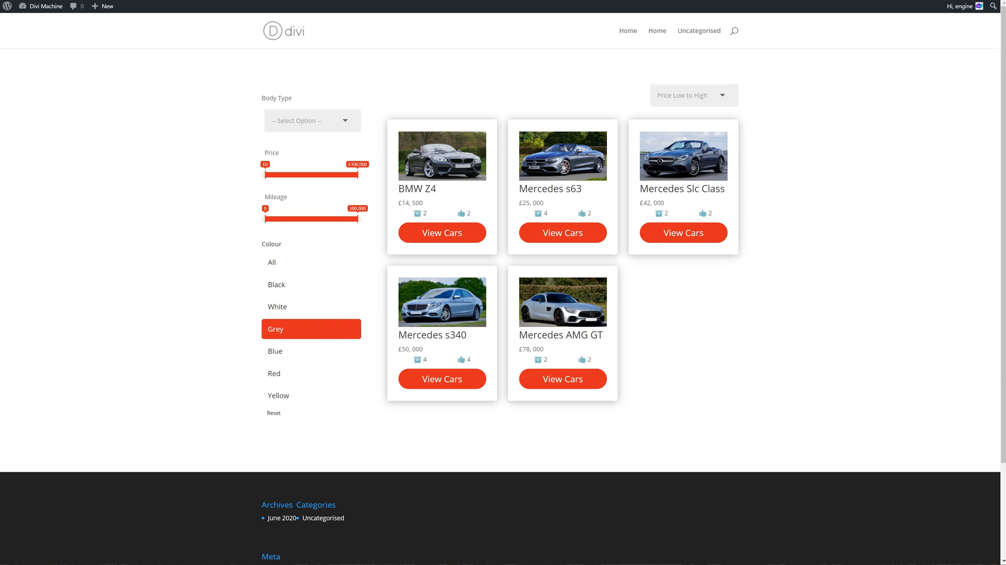
pyautogui.click(272, 262)
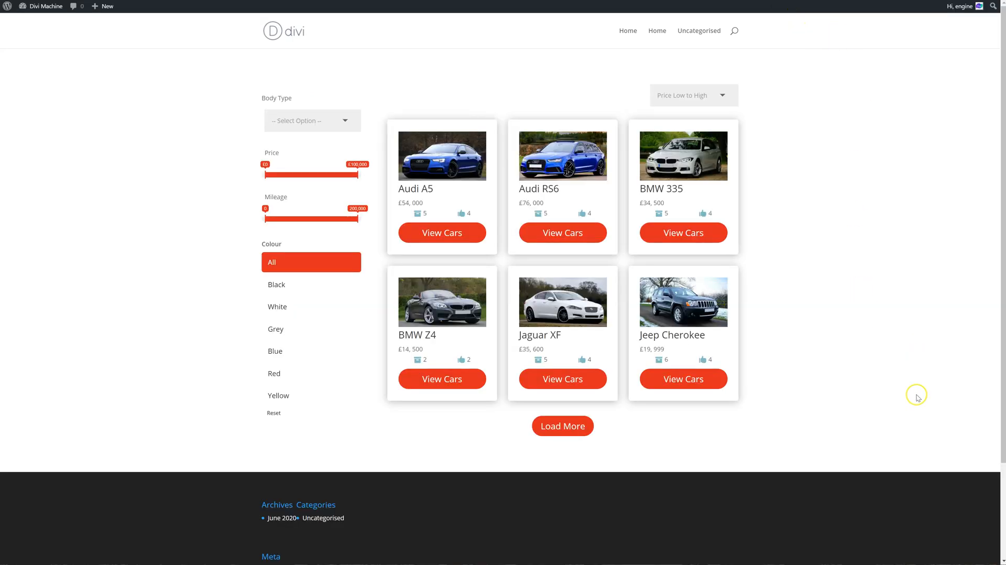
pyautogui.click(562, 425)
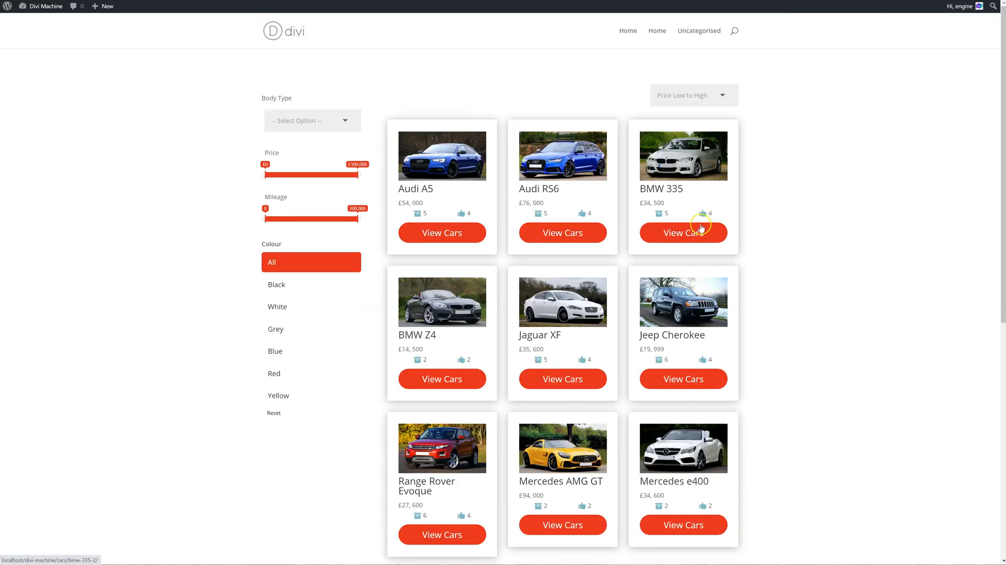
pyautogui.click(693, 95)
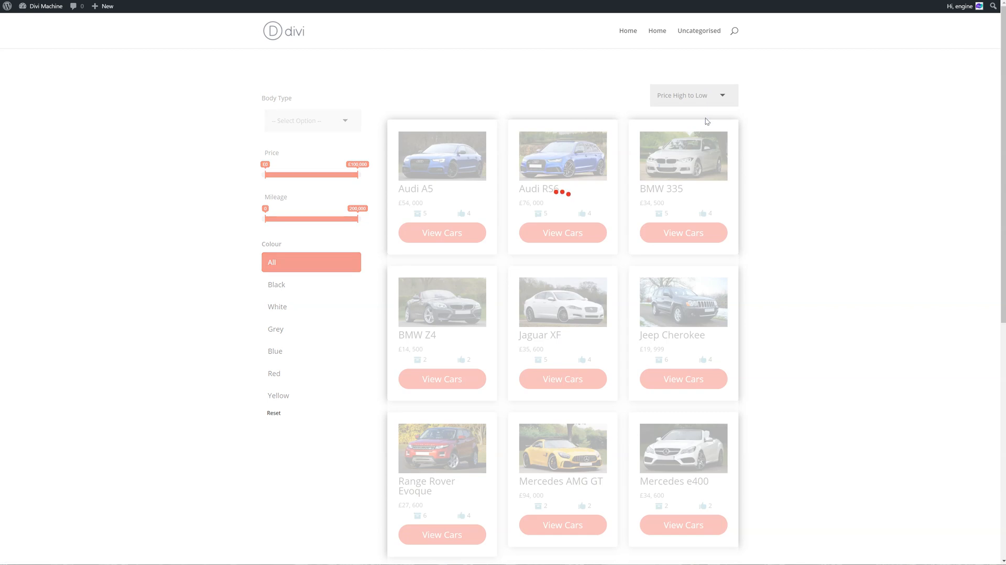
# Step: Sort all cars lowest price first, load more, then re-sort highest price first
pyautogui.click(692, 95)
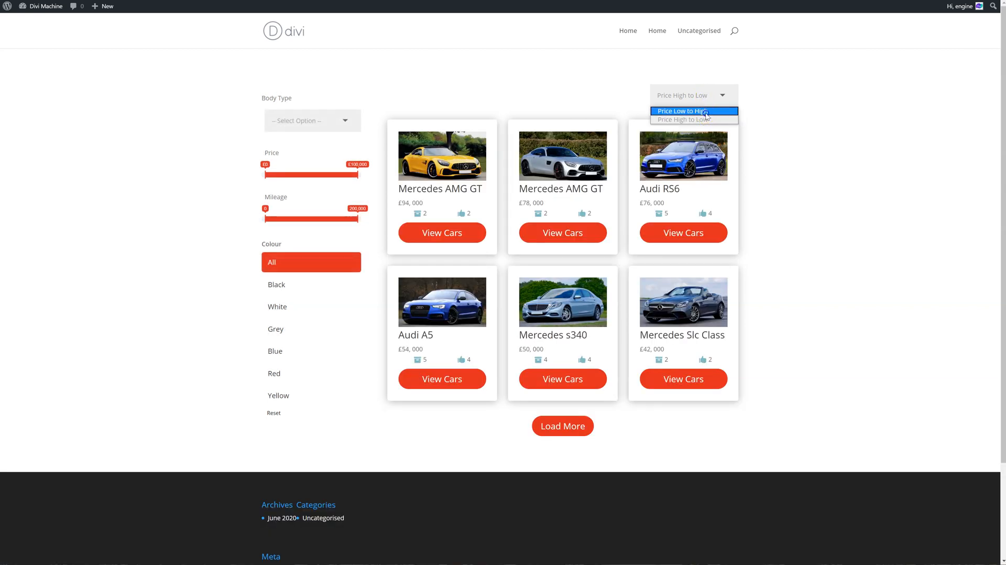
pyautogui.click(683, 110)
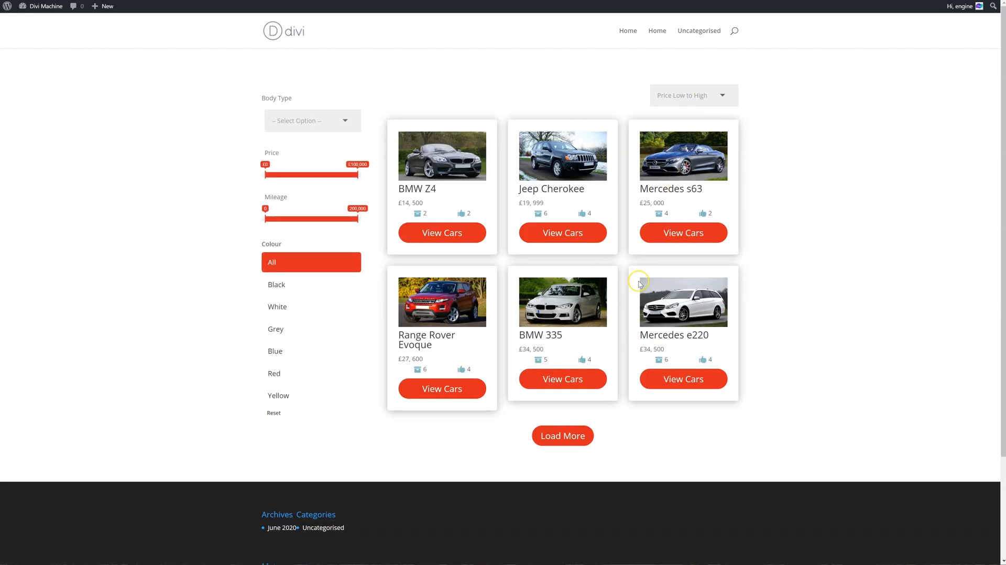
pyautogui.click(562, 435)
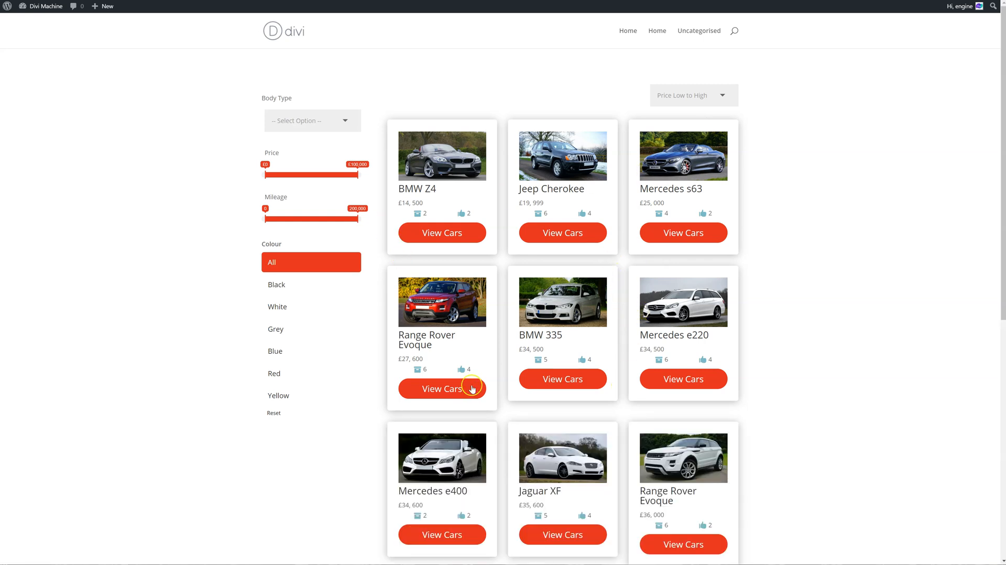
pyautogui.scroll(-3)
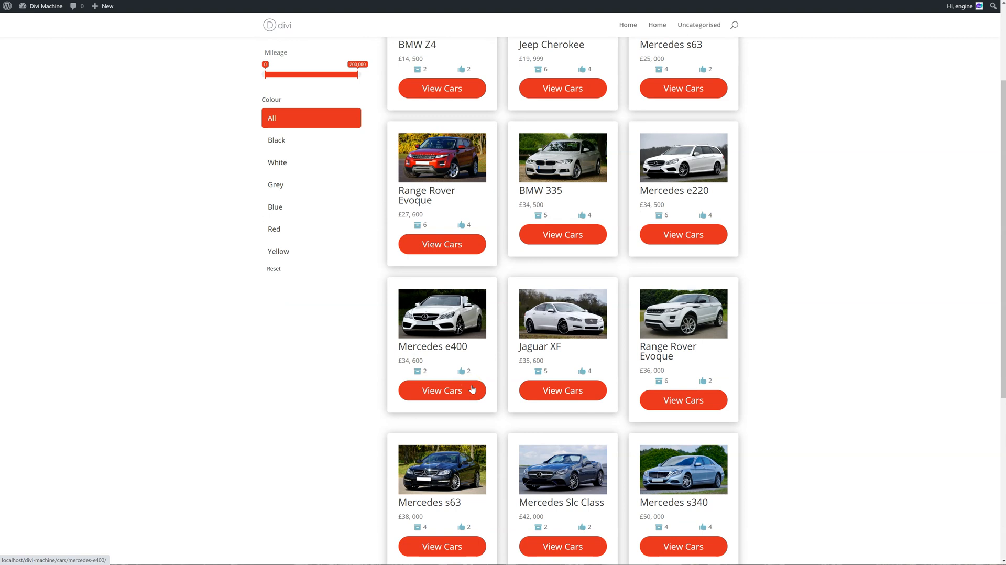
pyautogui.click(687, 95)
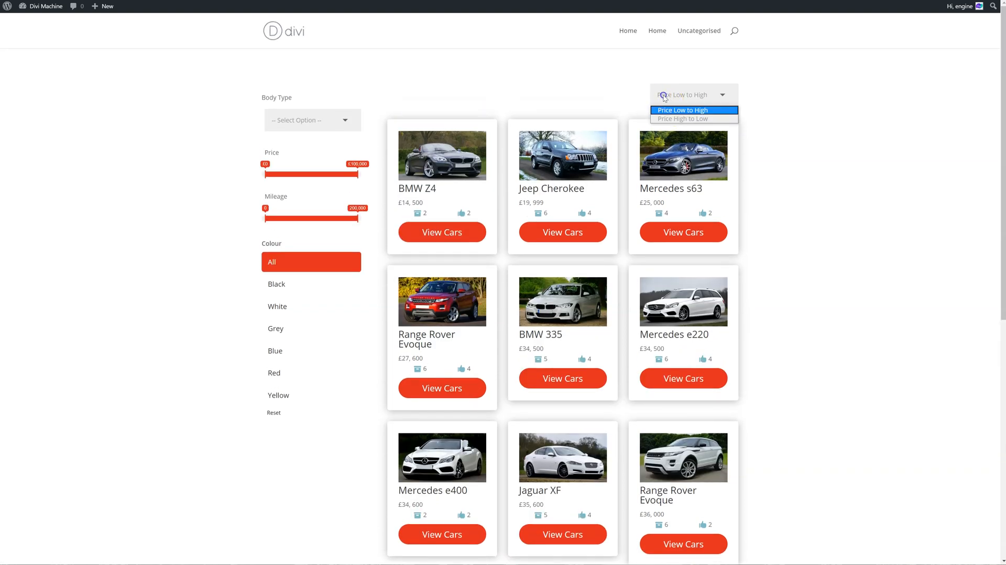
pyautogui.click(681, 118)
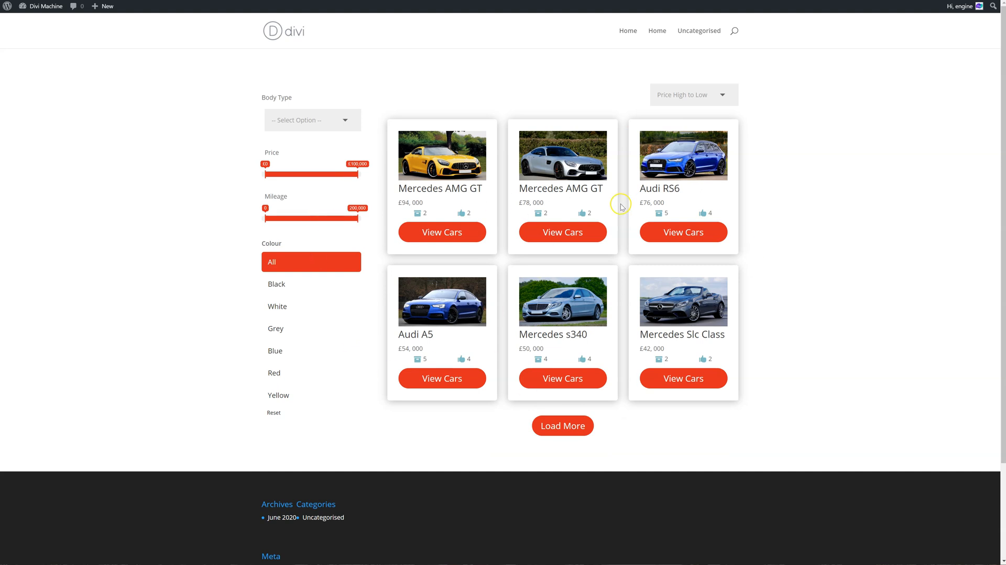
pyautogui.moveTo(621, 206)
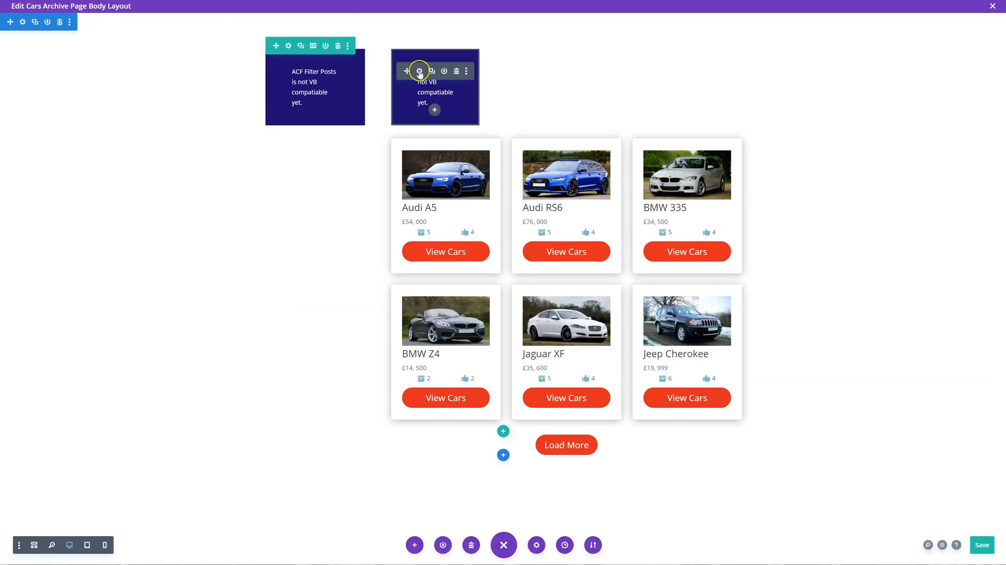
# Step: Add a 'Newest' orderby item that sorts by Date, descending
pyautogui.click(420, 71)
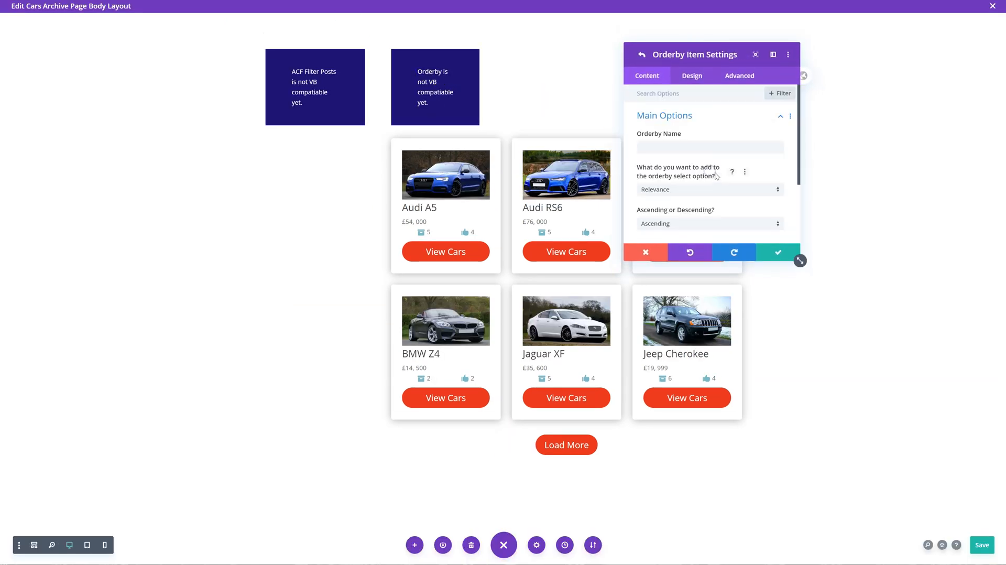
pyautogui.click(699, 147)
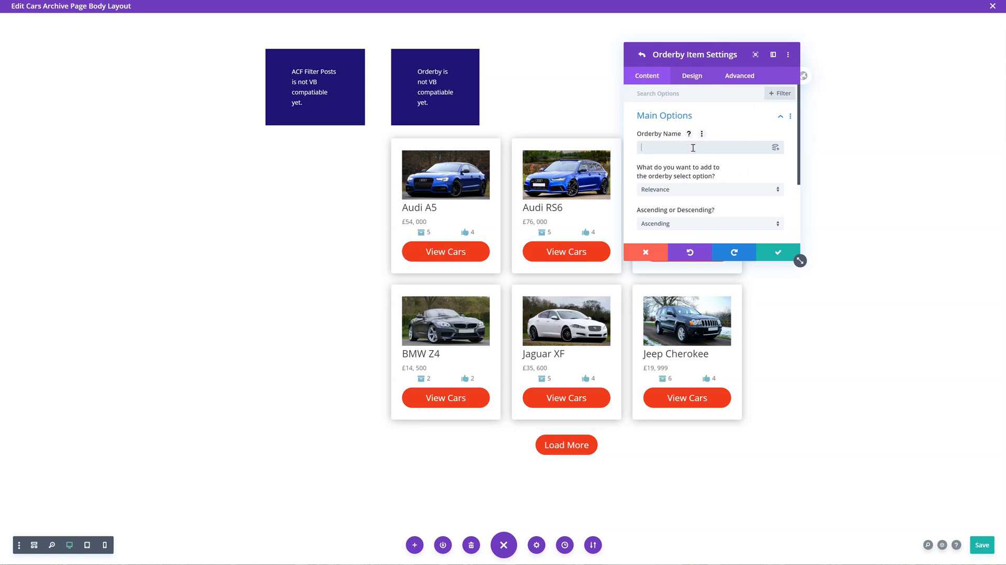
pyautogui.write('Newest')
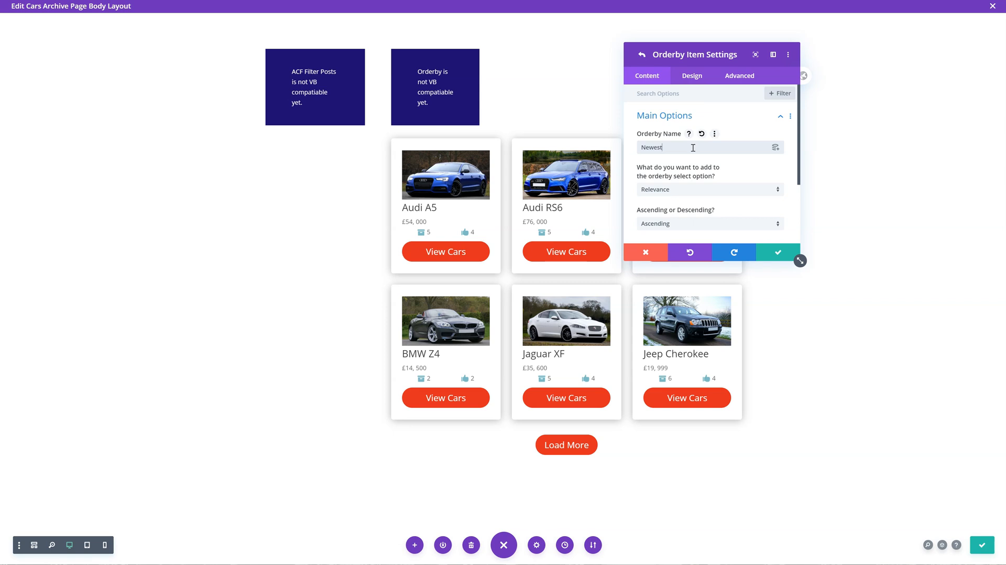
pyautogui.click(709, 189)
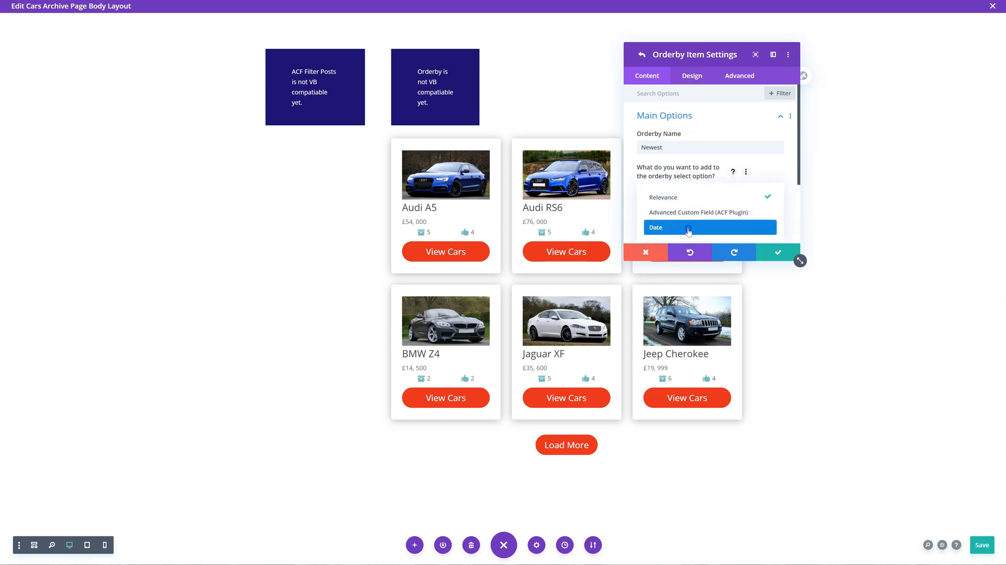
pyautogui.click(688, 227)
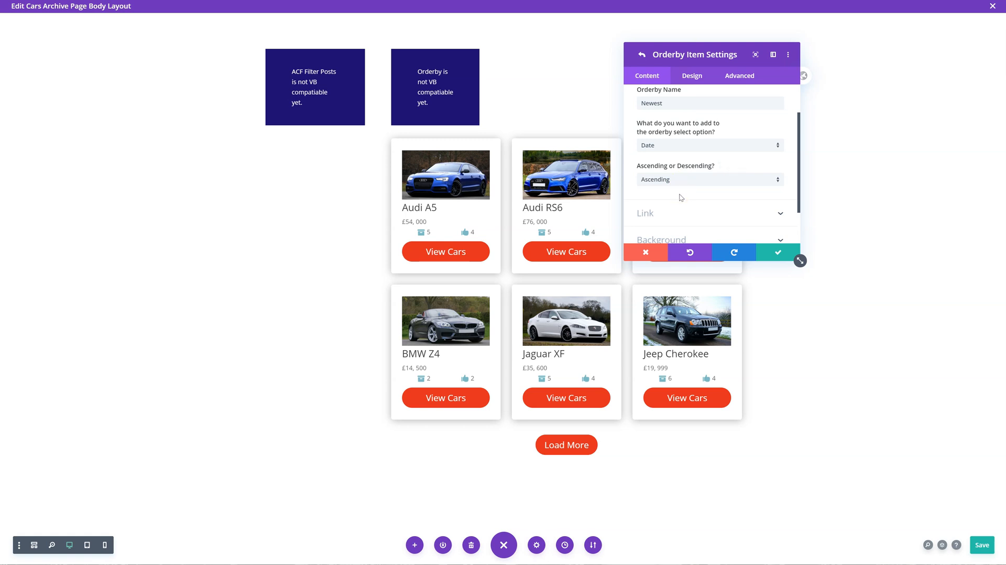
pyautogui.click(710, 179)
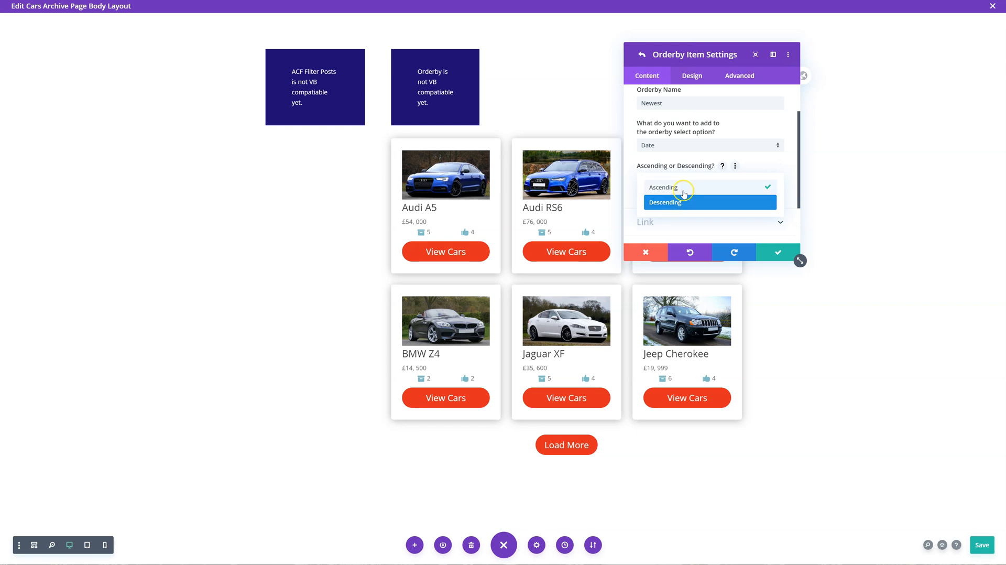
pyautogui.click(669, 186)
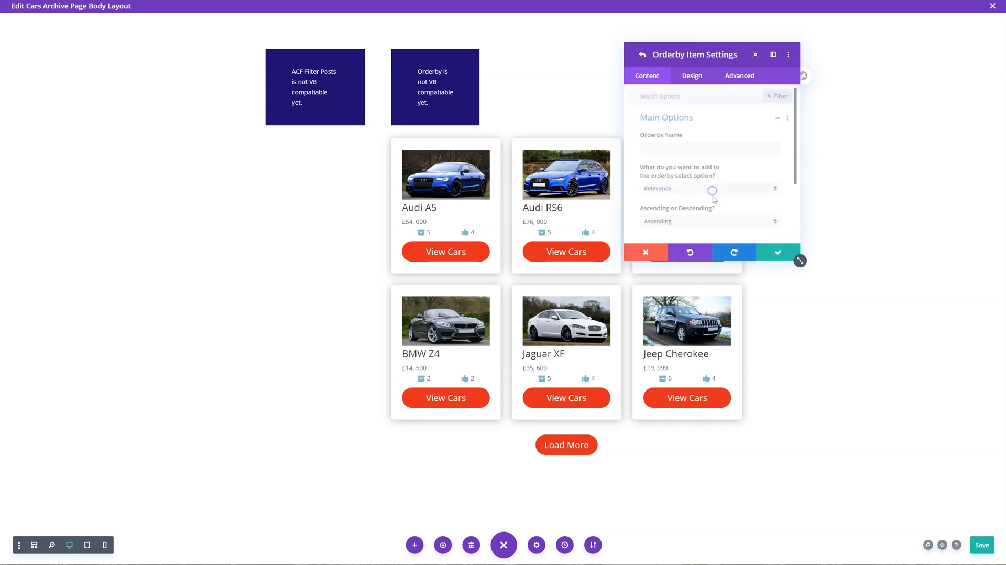
# Step: Name the new orderby item 'Make' and sort it by the ACF Make - Cars field
pyautogui.click(706, 147)
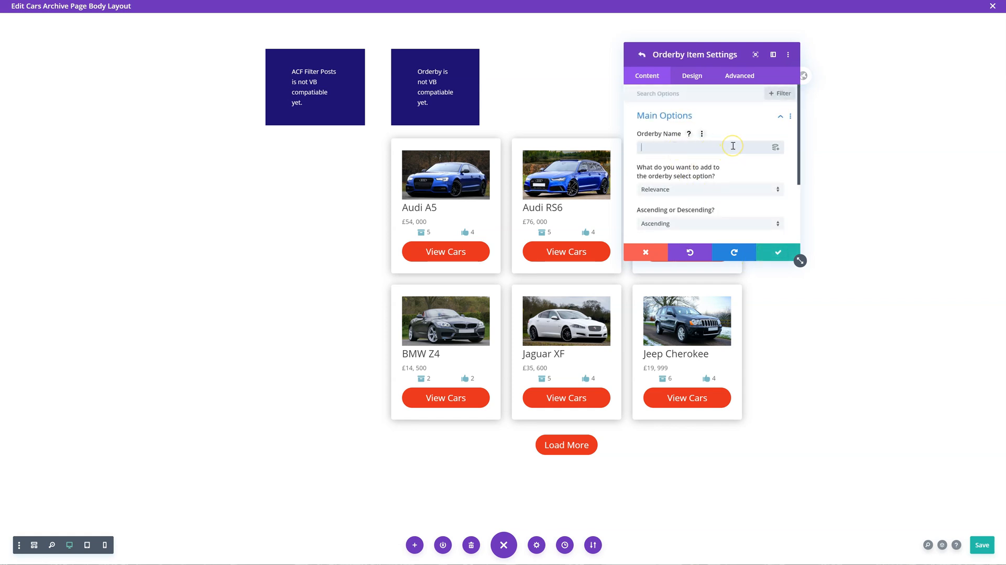
pyautogui.write('Make')
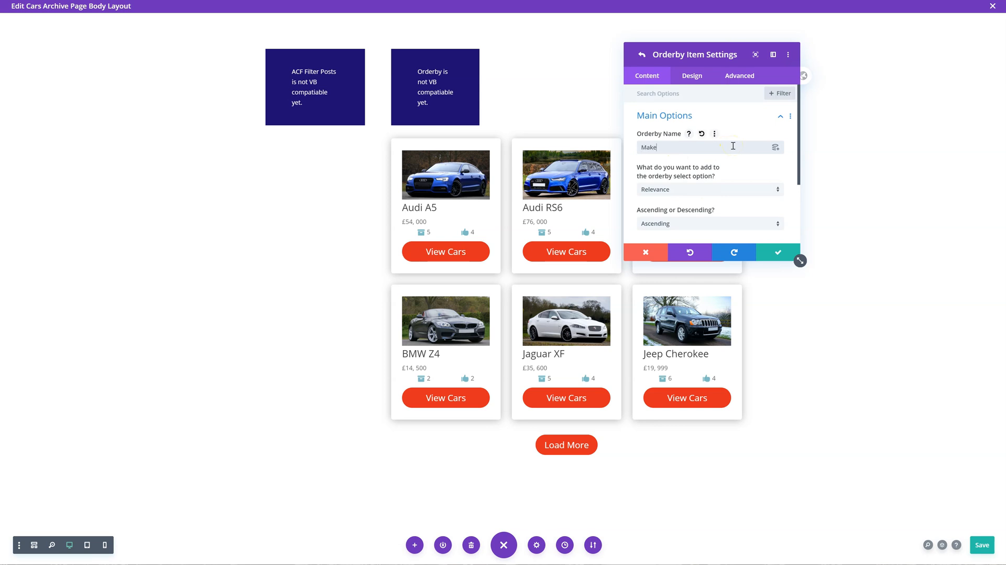
pyautogui.click(710, 190)
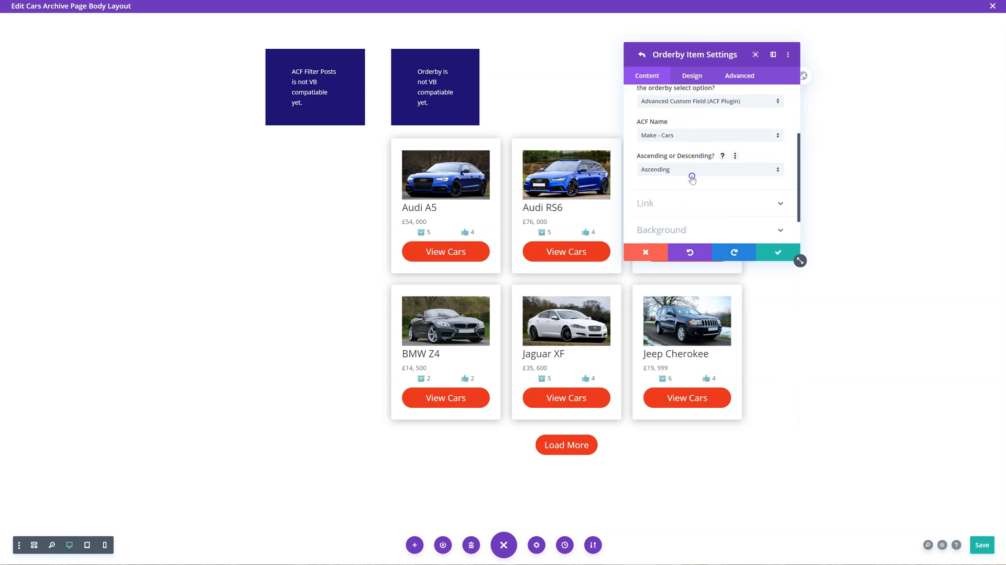
pyautogui.moveTo(642, 196)
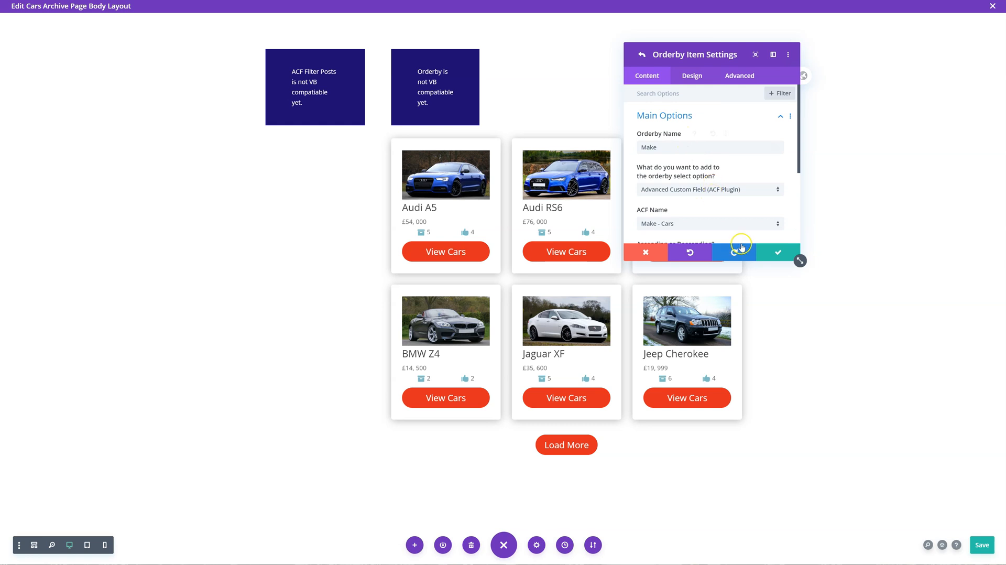
# Step: Save a 'Number of Doors' orderby item sorting by the ACF Doors - Cars field
pyautogui.click(733, 251)
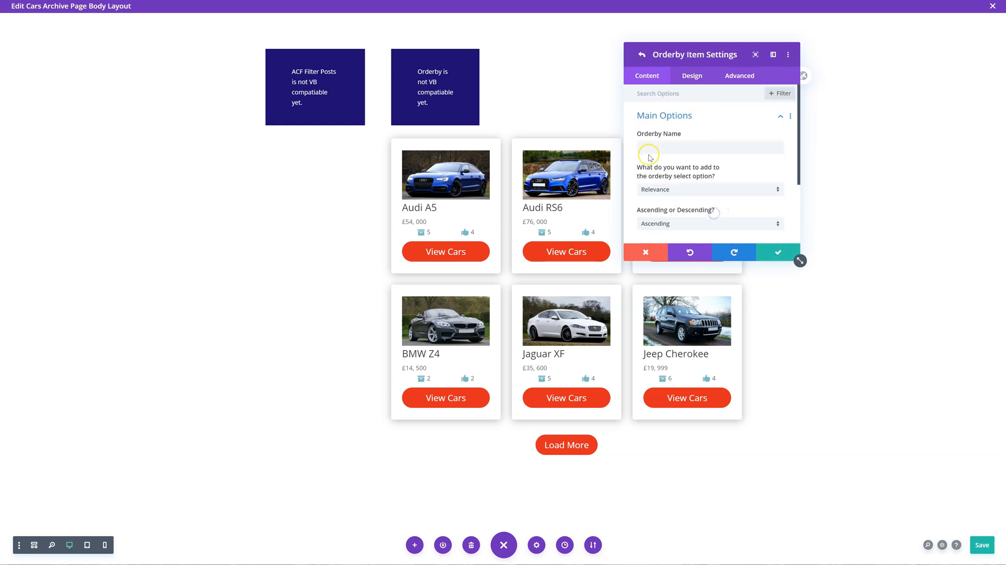
pyautogui.write('Number of Doors')
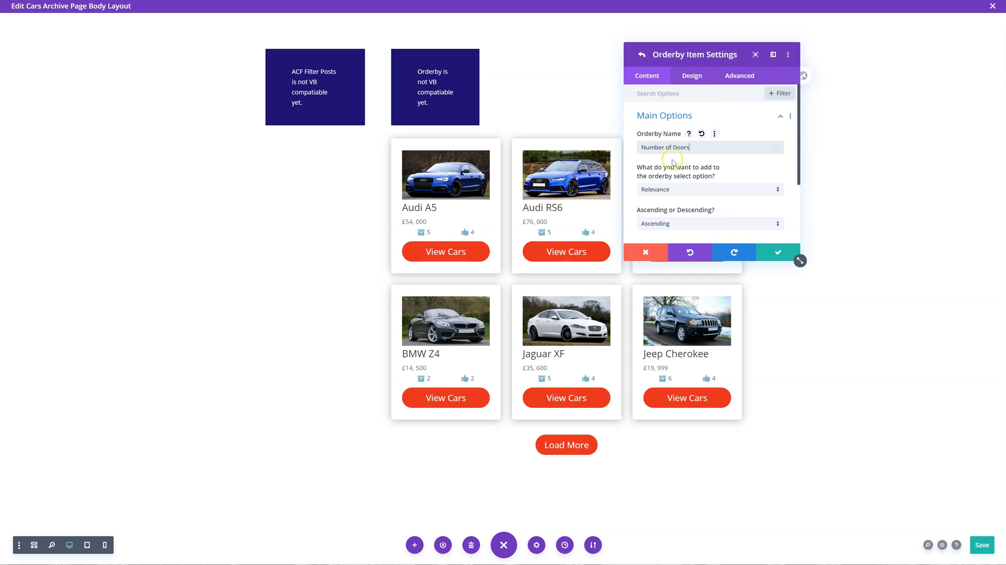
pyautogui.click(709, 189)
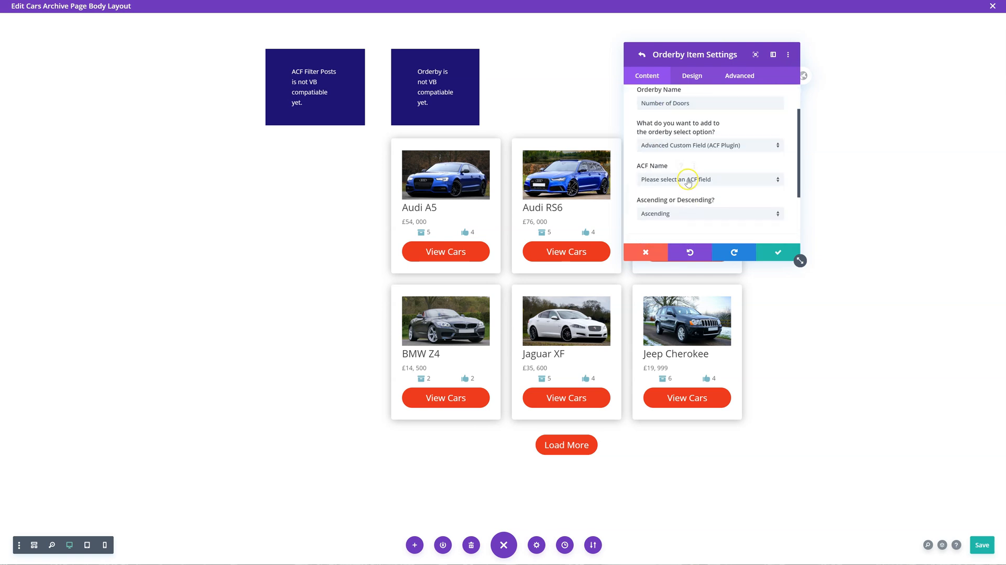
pyautogui.click(710, 179)
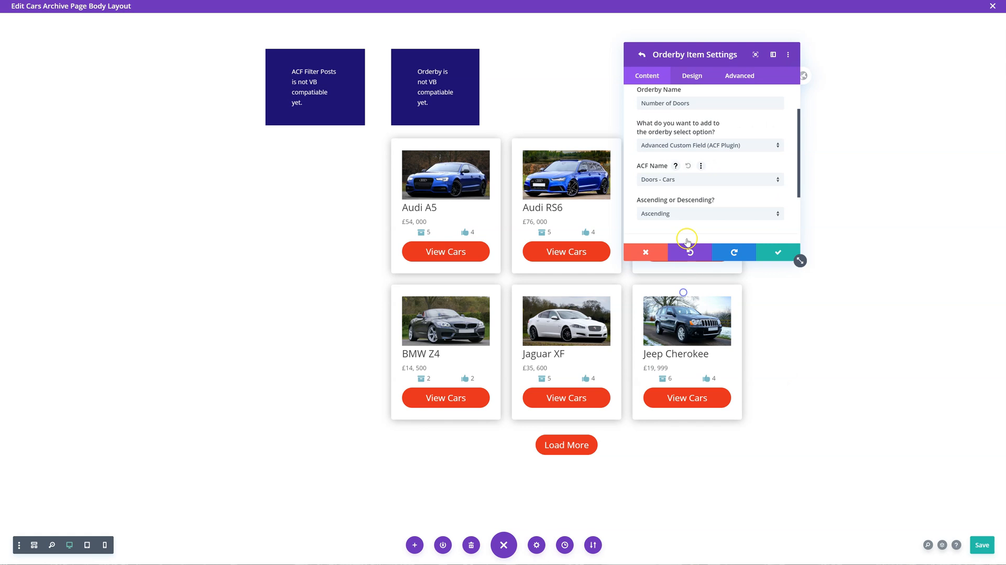
pyautogui.click(777, 252)
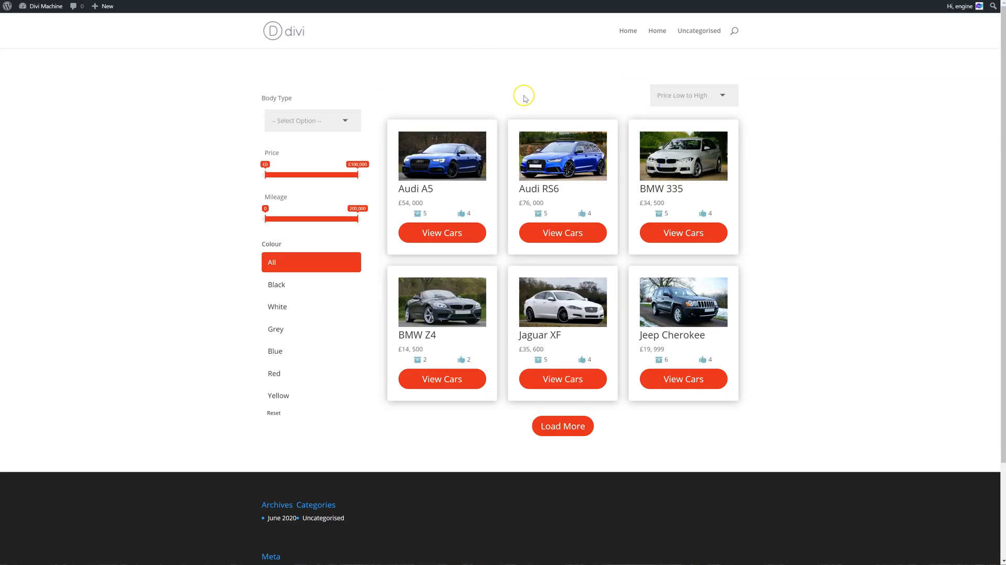
# Step: On the live archive, sort the cars by Newest, then by Make
pyautogui.click(693, 95)
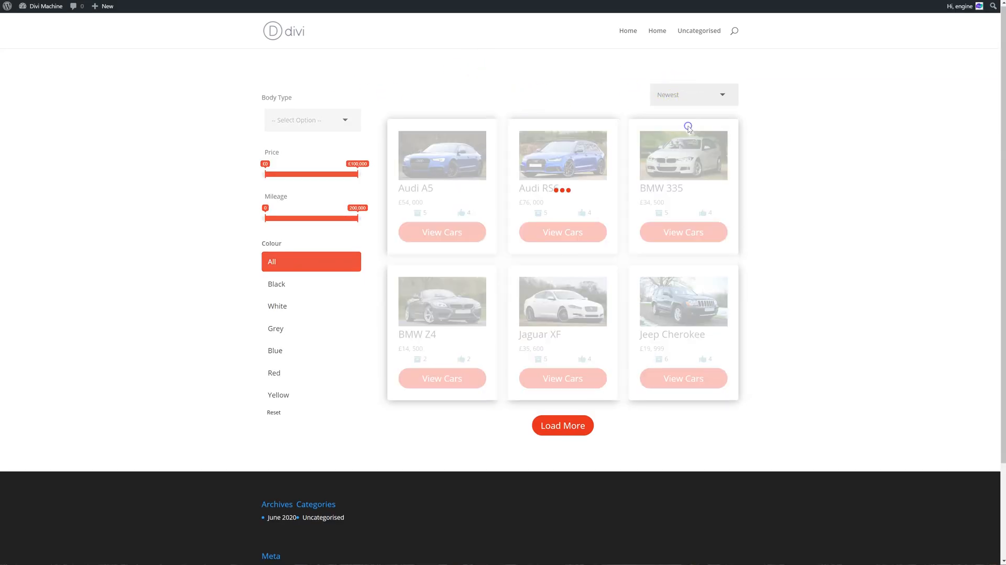
pyautogui.click(692, 95)
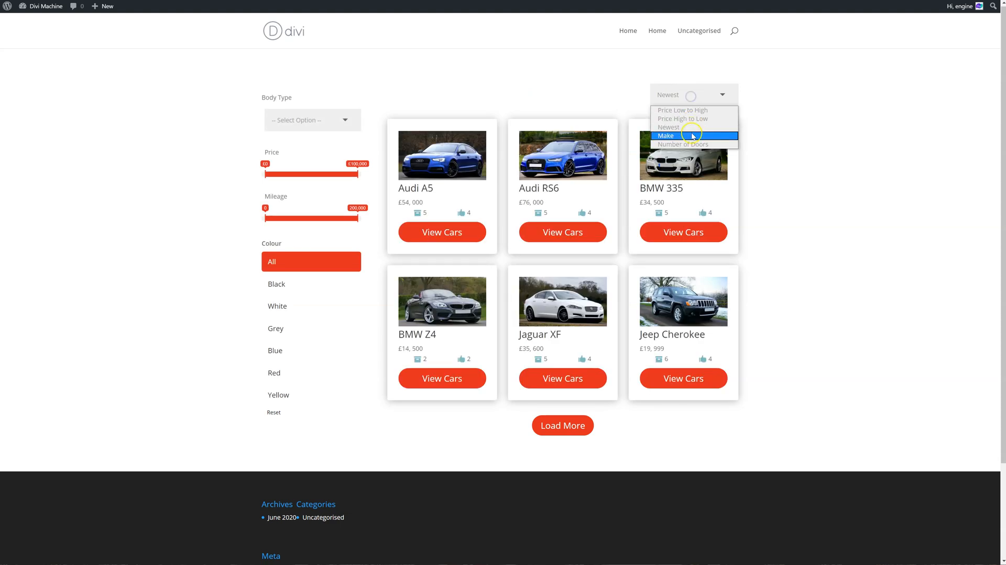
pyautogui.click(666, 135)
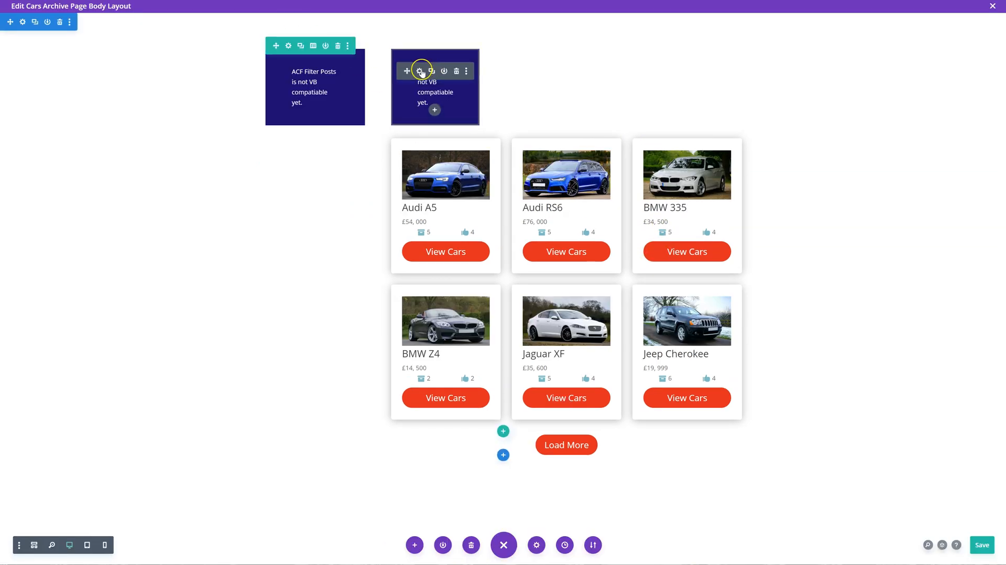
# Step: Keep the Orderby module's Make option set to Ascending and save its settings
pyautogui.click(419, 71)
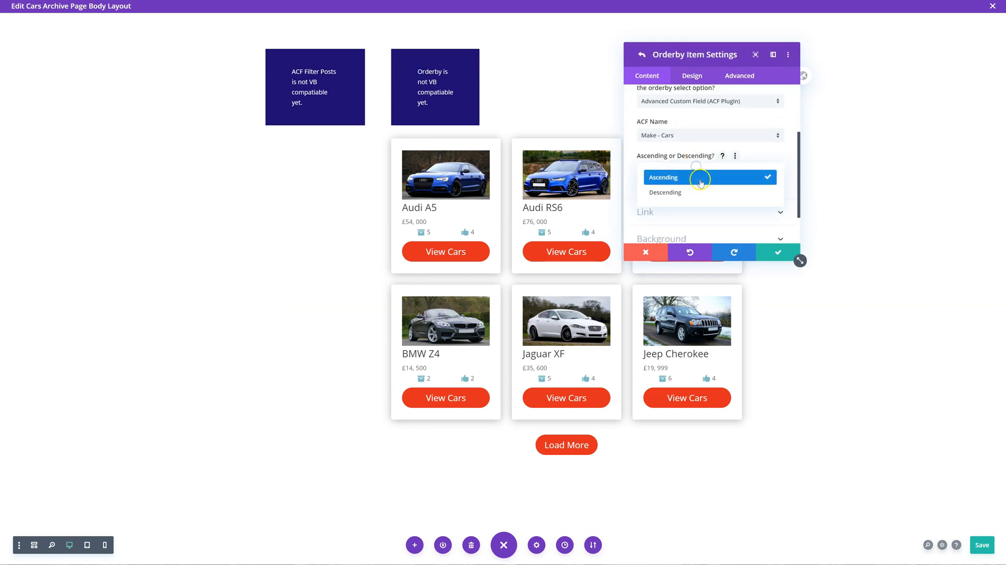
pyautogui.click(777, 252)
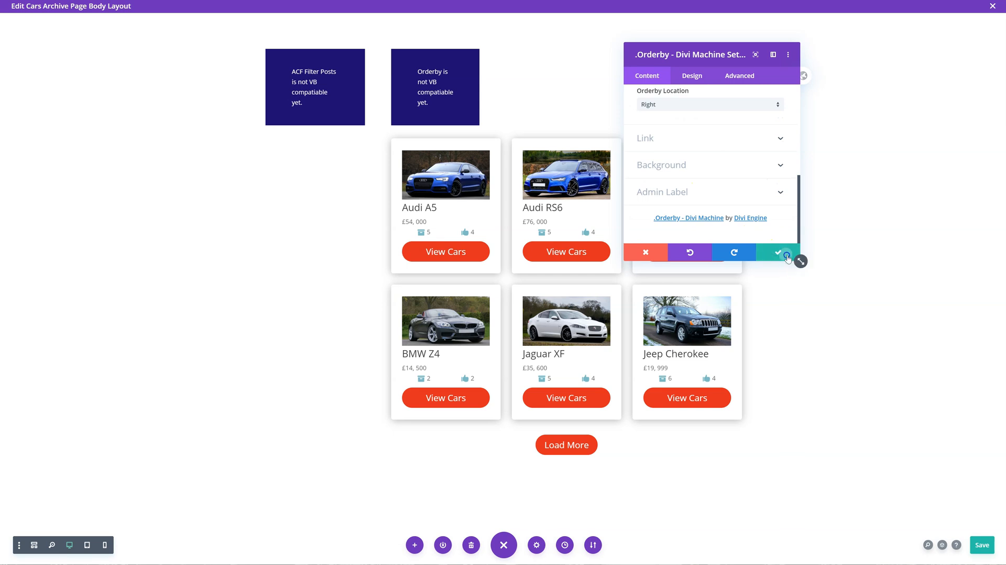
pyautogui.click(777, 252)
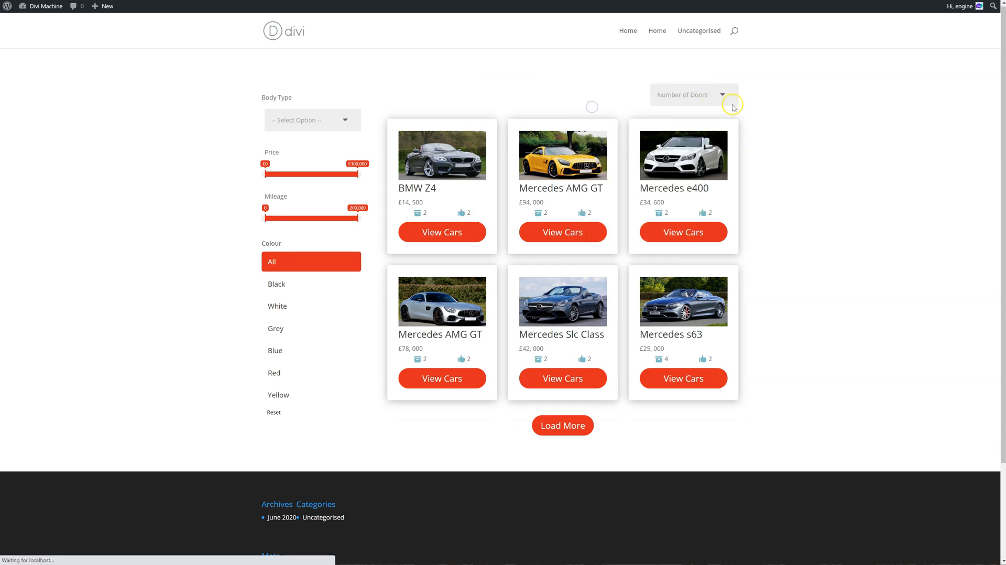
# Step: Sort the front-end car archive by Make, then Number of Doors, then Price Low to High
pyautogui.click(723, 95)
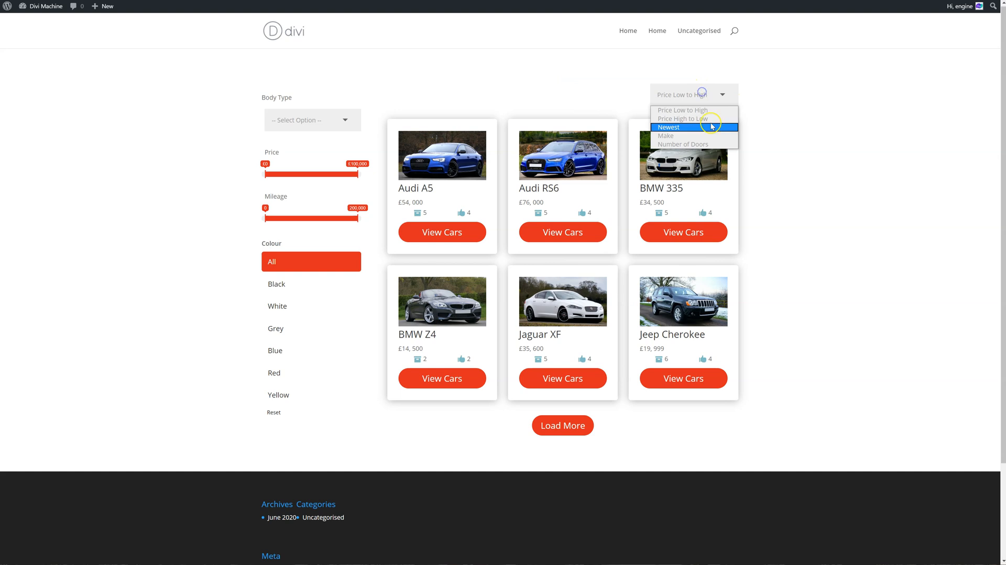
pyautogui.click(666, 143)
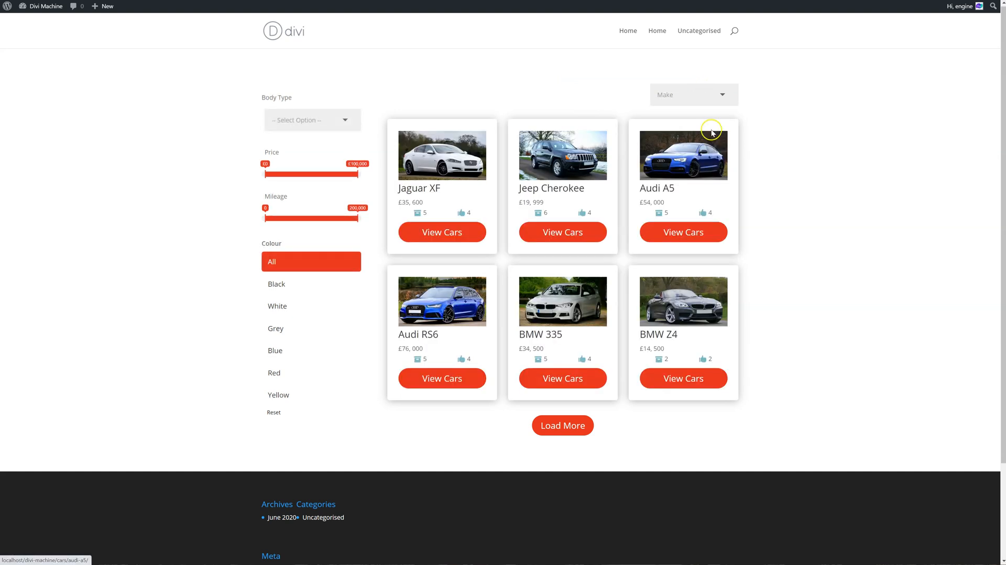
pyautogui.moveTo(706, 103)
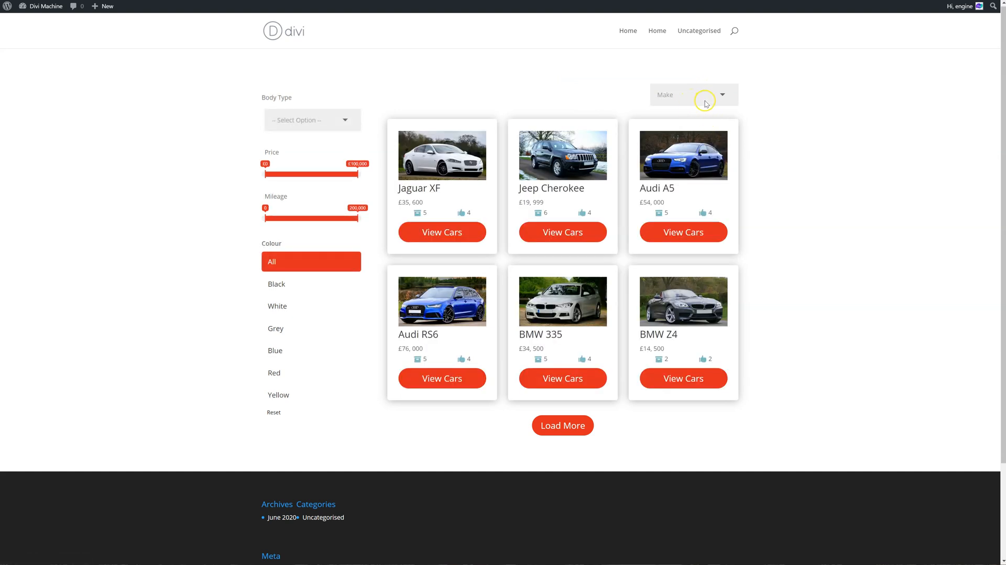
pyautogui.click(693, 95)
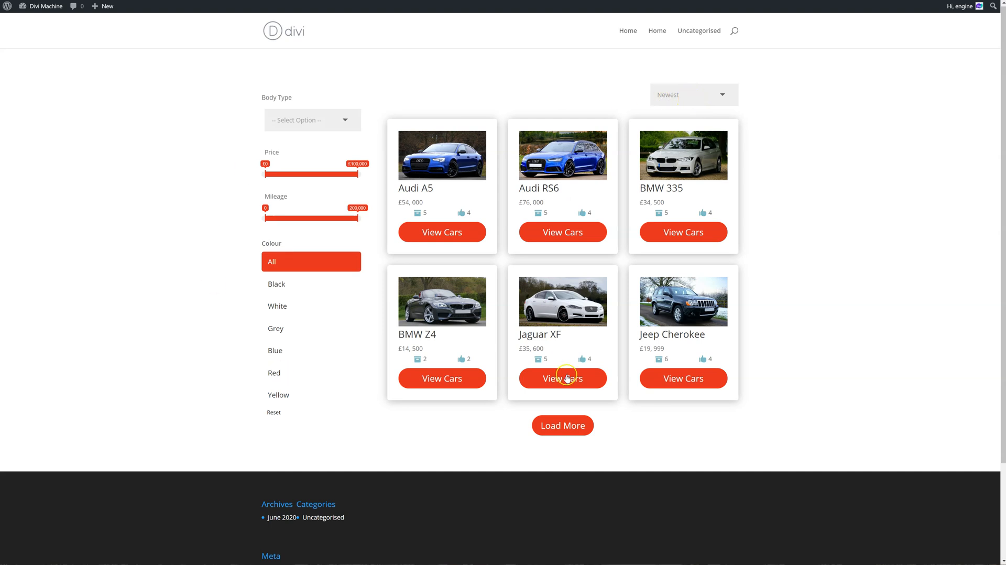
pyautogui.click(693, 95)
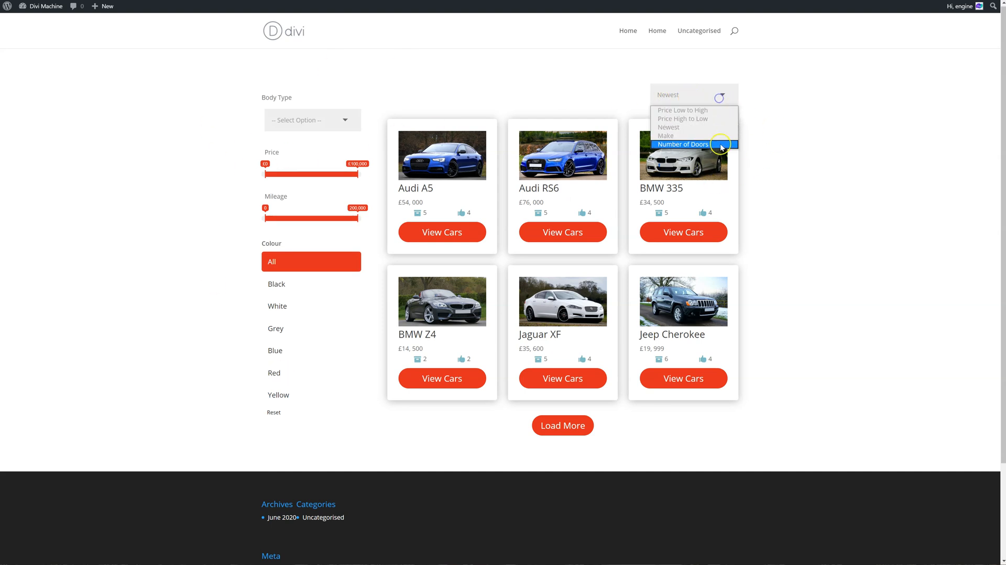
pyautogui.click(681, 144)
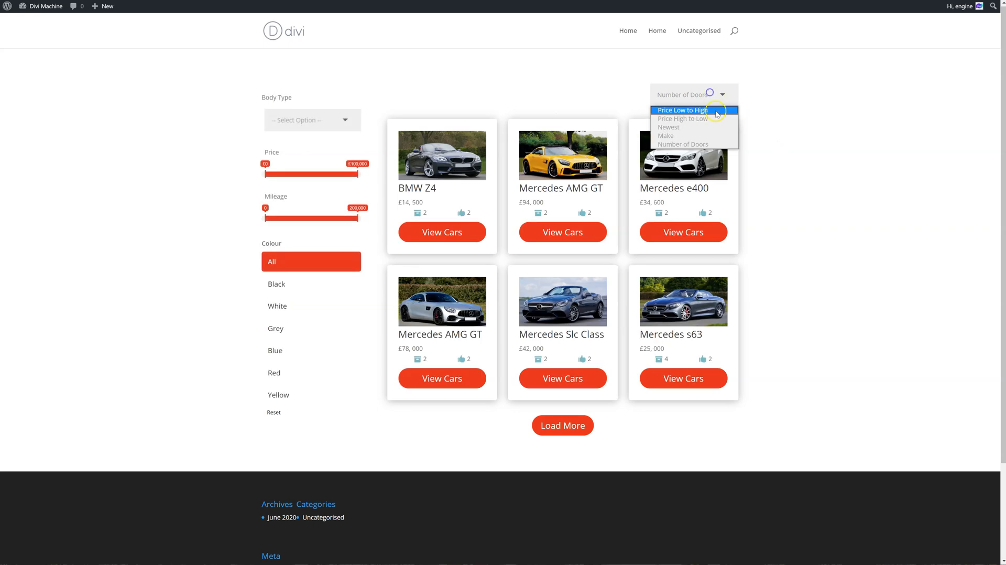
pyautogui.click(686, 109)
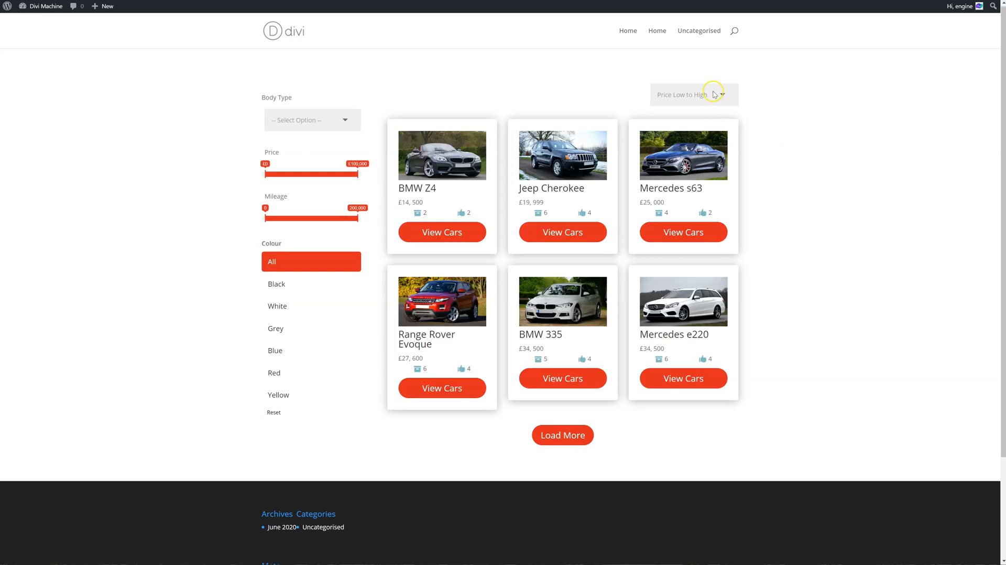
pyautogui.click(693, 94)
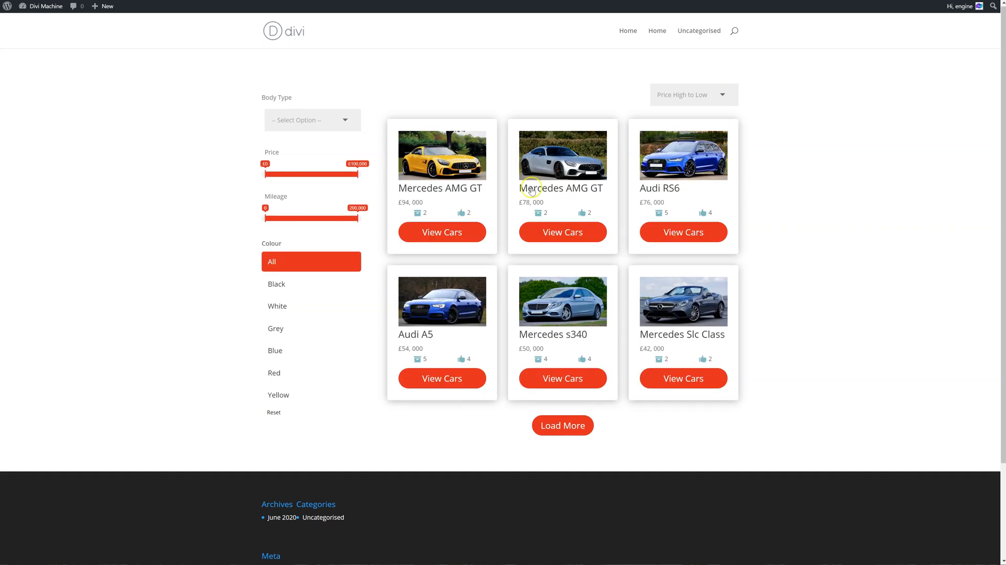
# Step: Apply the Black option under the sidebar's Colour filter
pyautogui.click(277, 283)
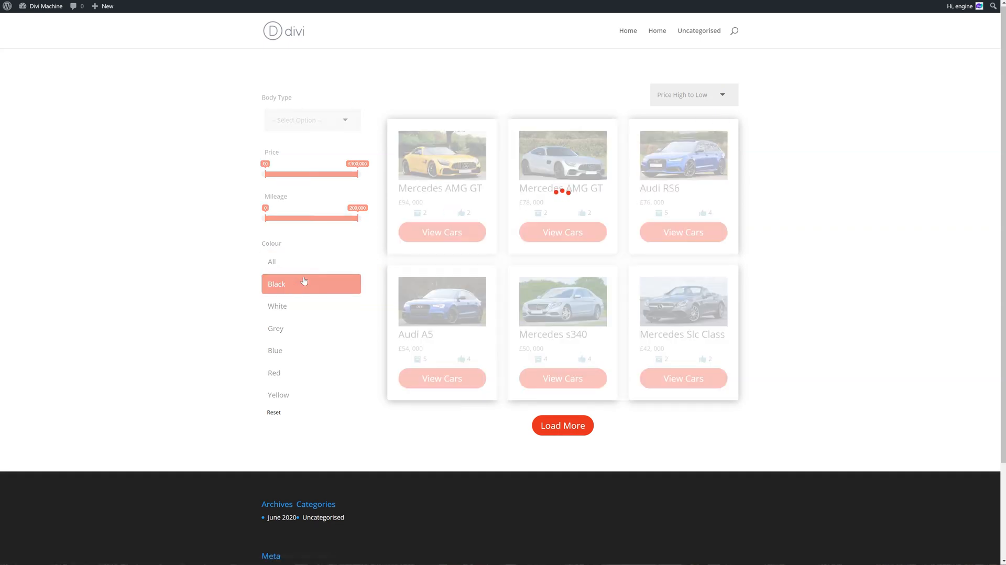
pyautogui.click(276, 284)
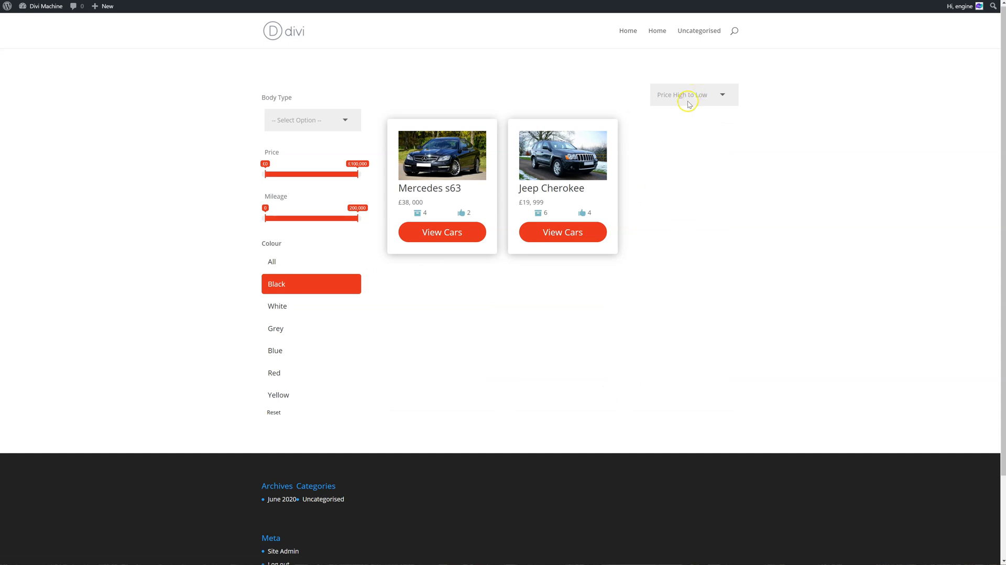
pyautogui.moveTo(686, 107)
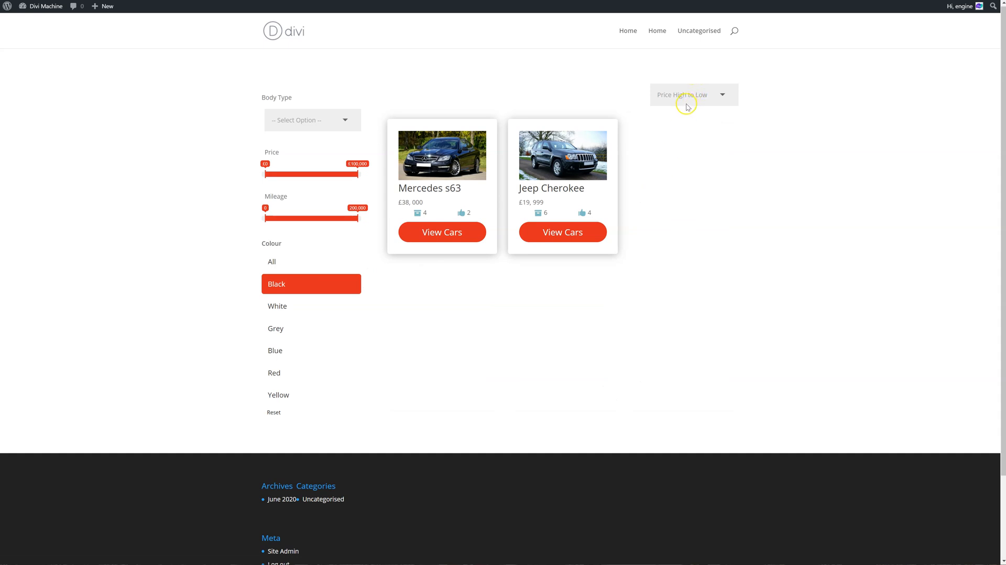